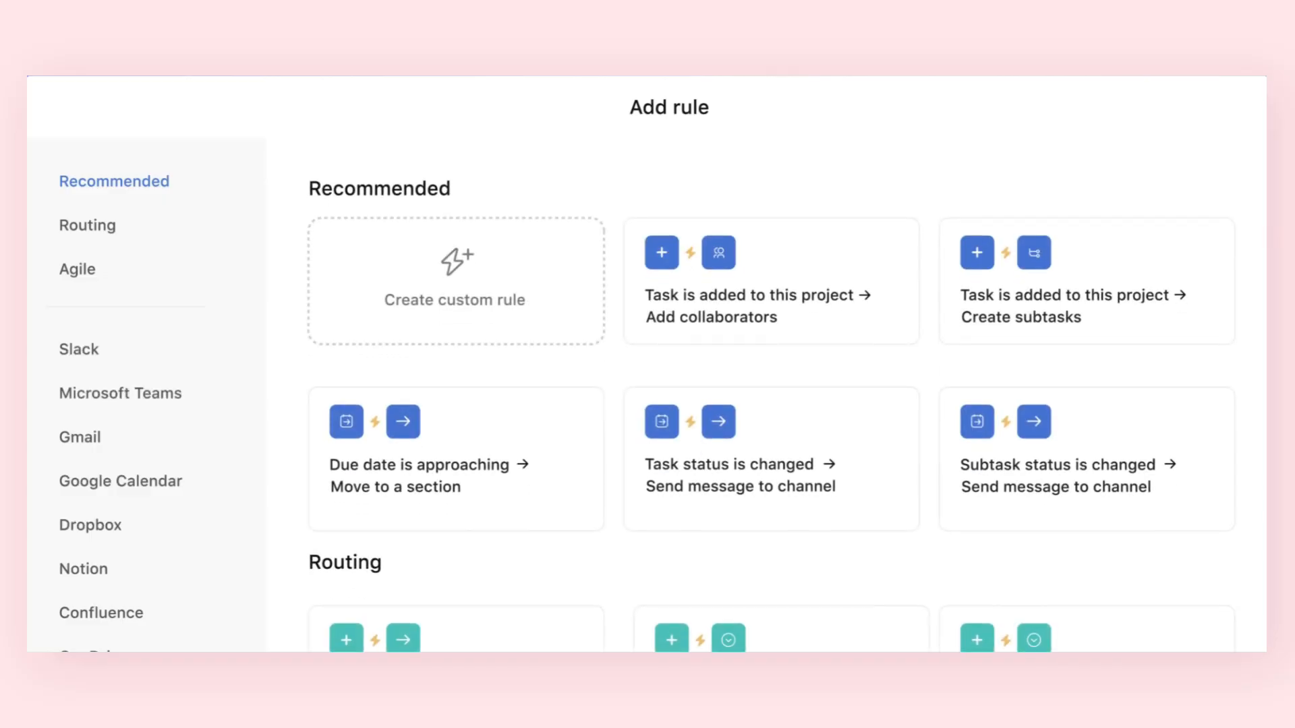
Start a custom rule and add a Move to a section action
left_click(454, 281)
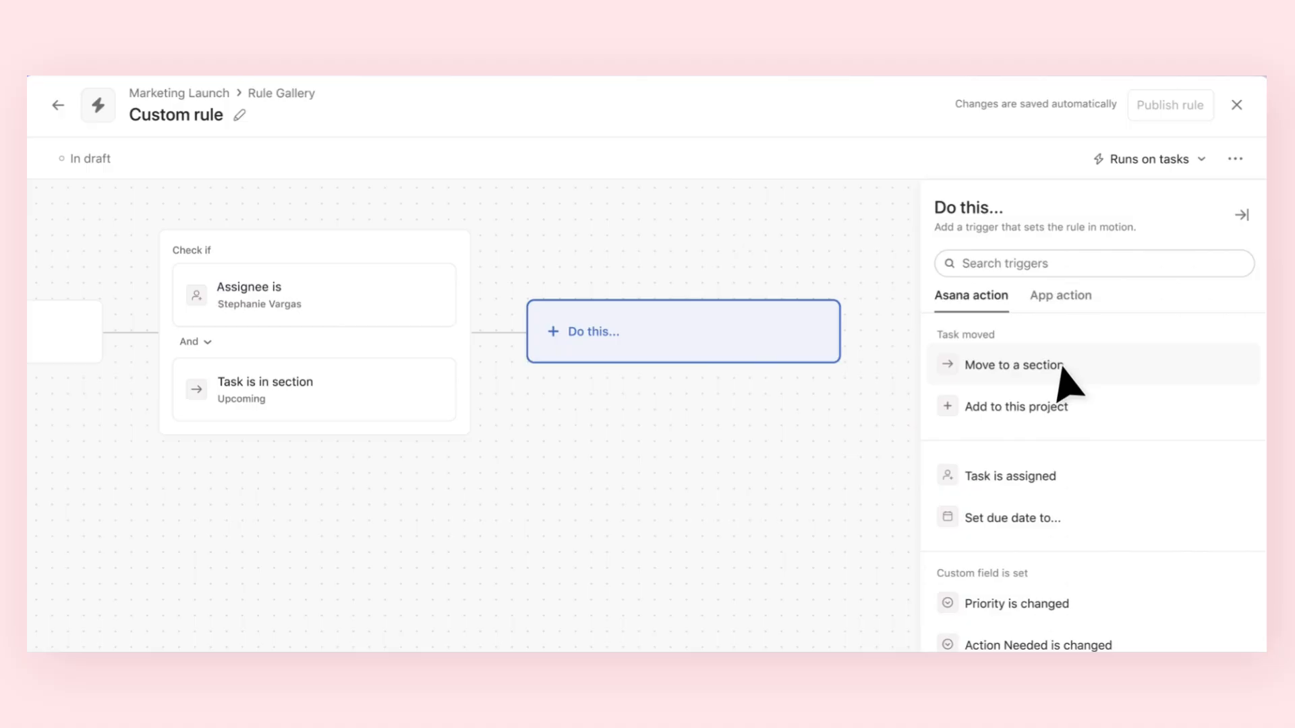
left_click(1021, 364)
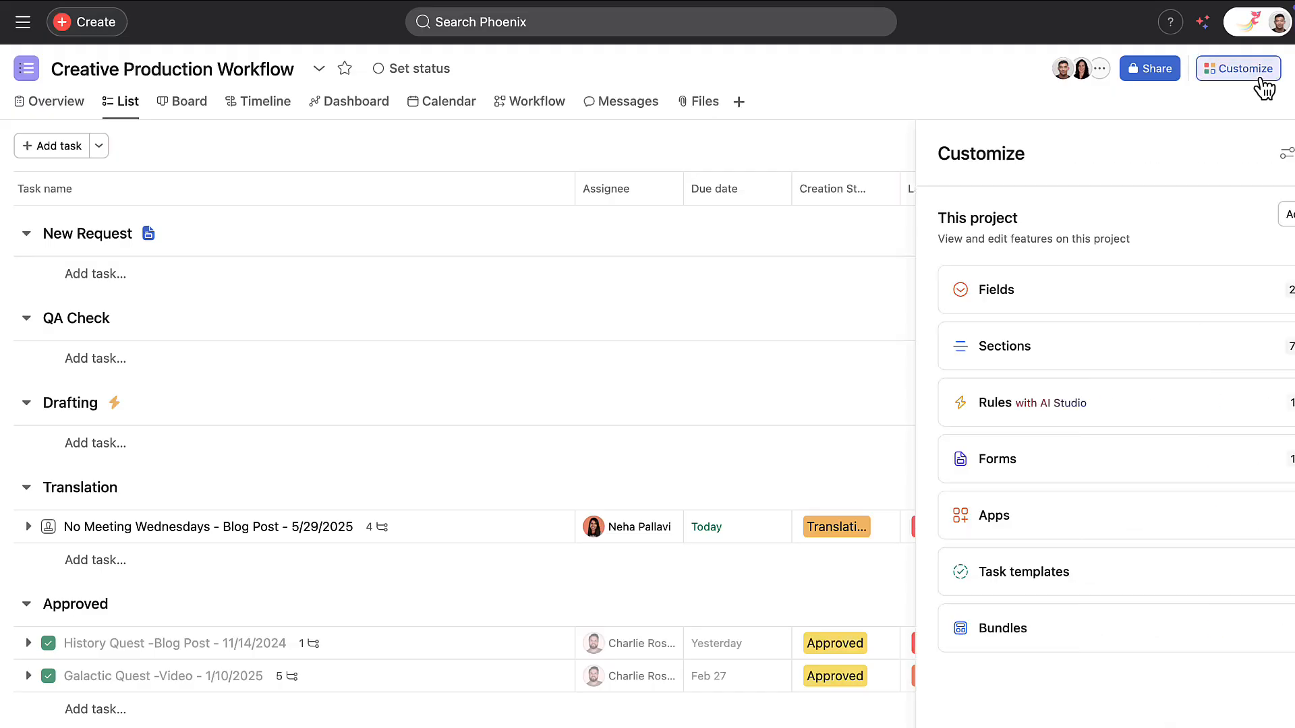
Show the project's Rules and open the Add rule gallery
left_click(996, 403)
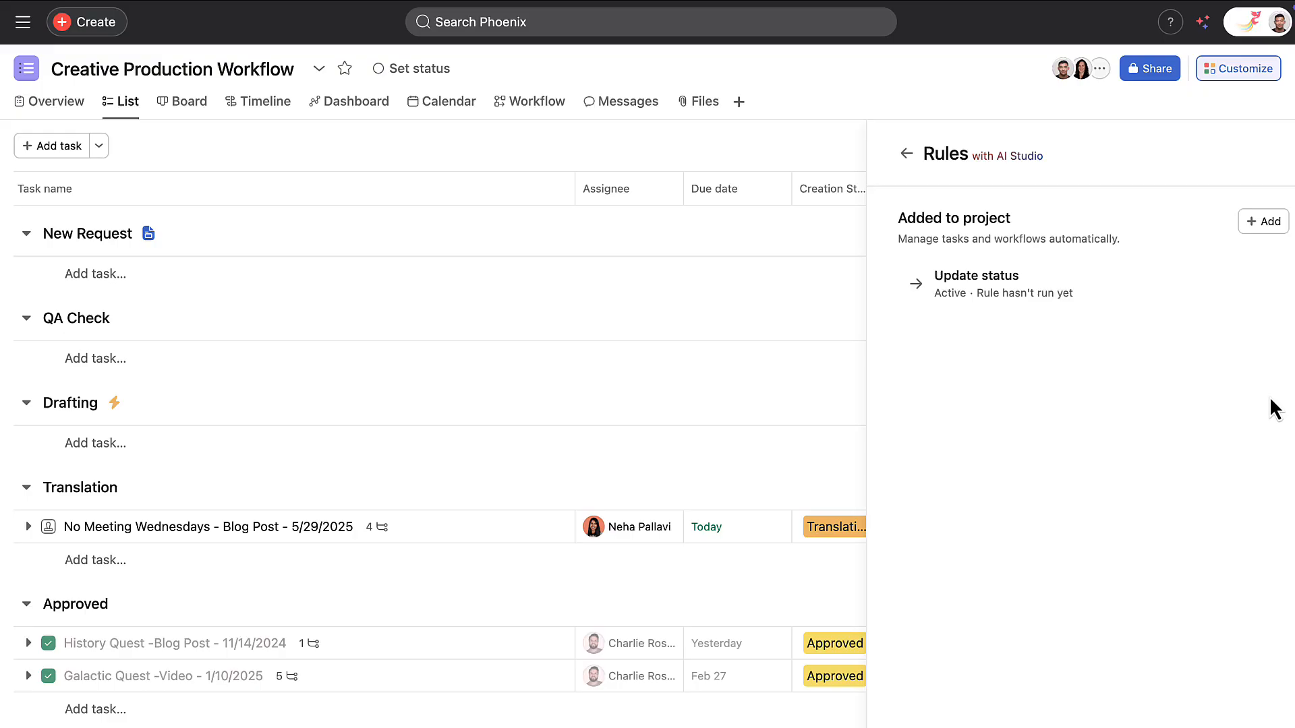
left_click(1263, 220)
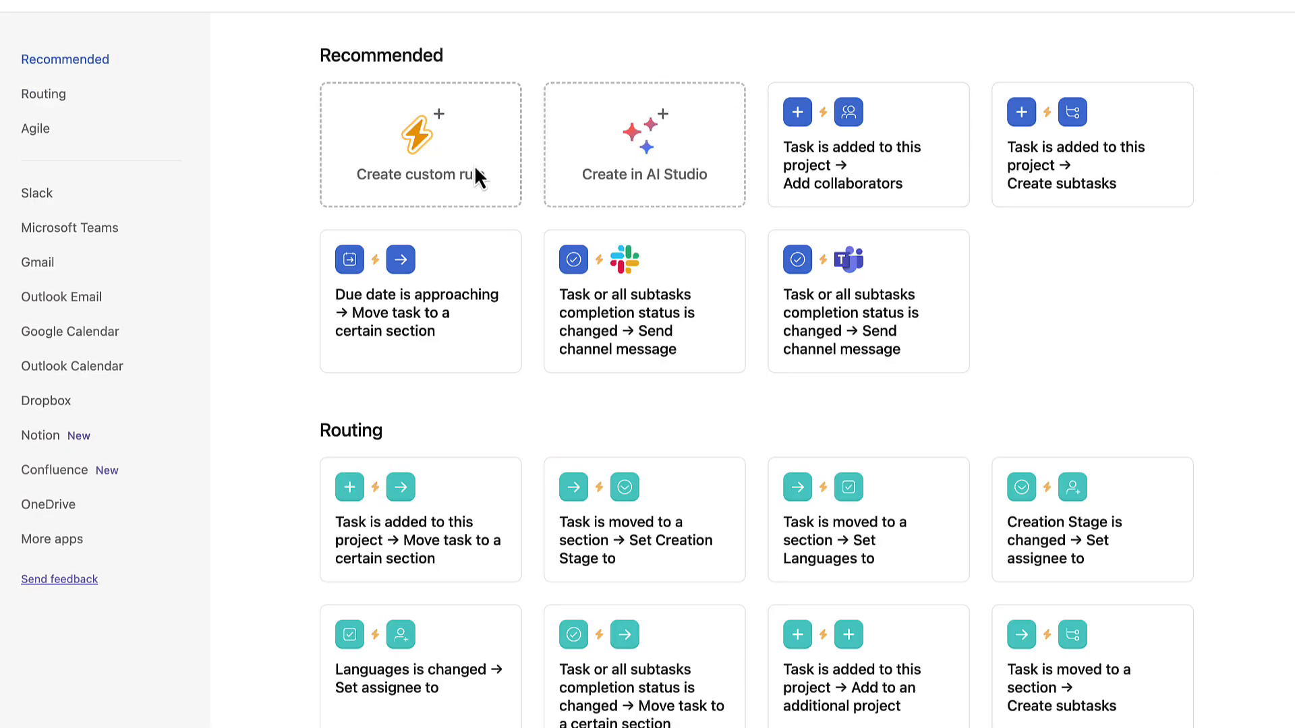
Start a blank custom rule and browse its available triggers and conditions
left_click(420, 144)
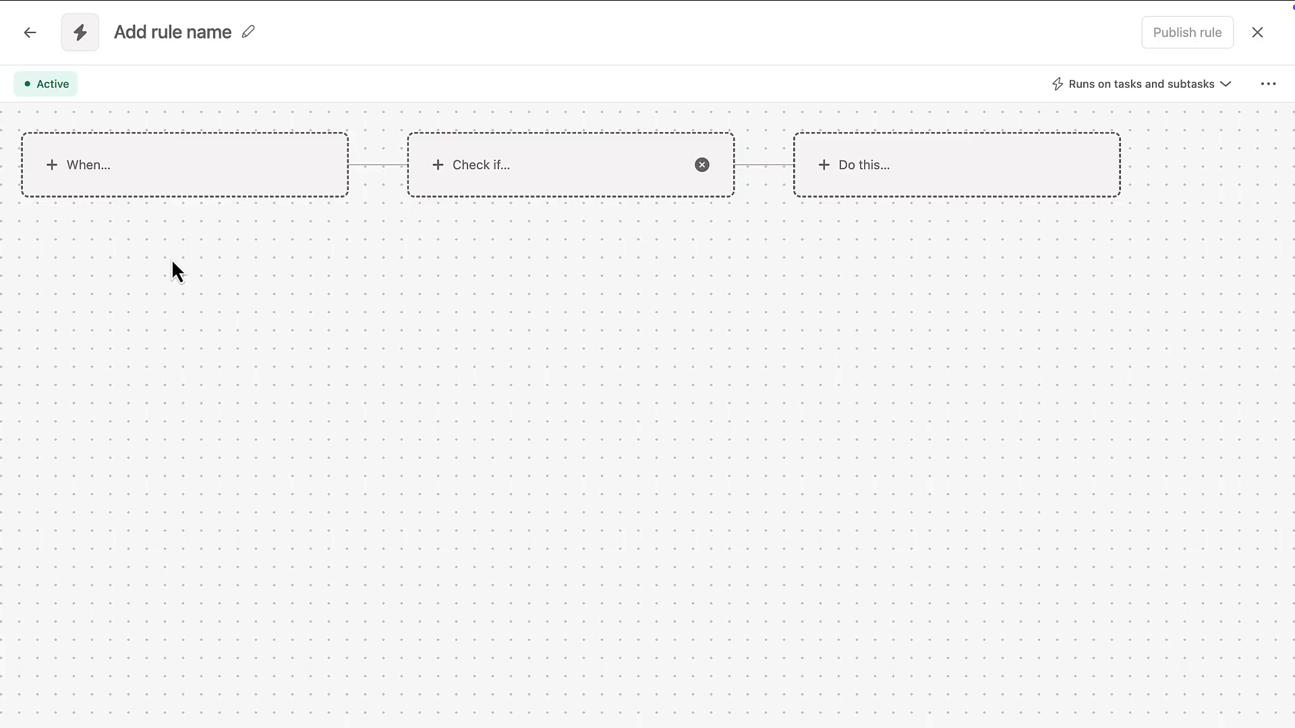
left_click(124, 165)
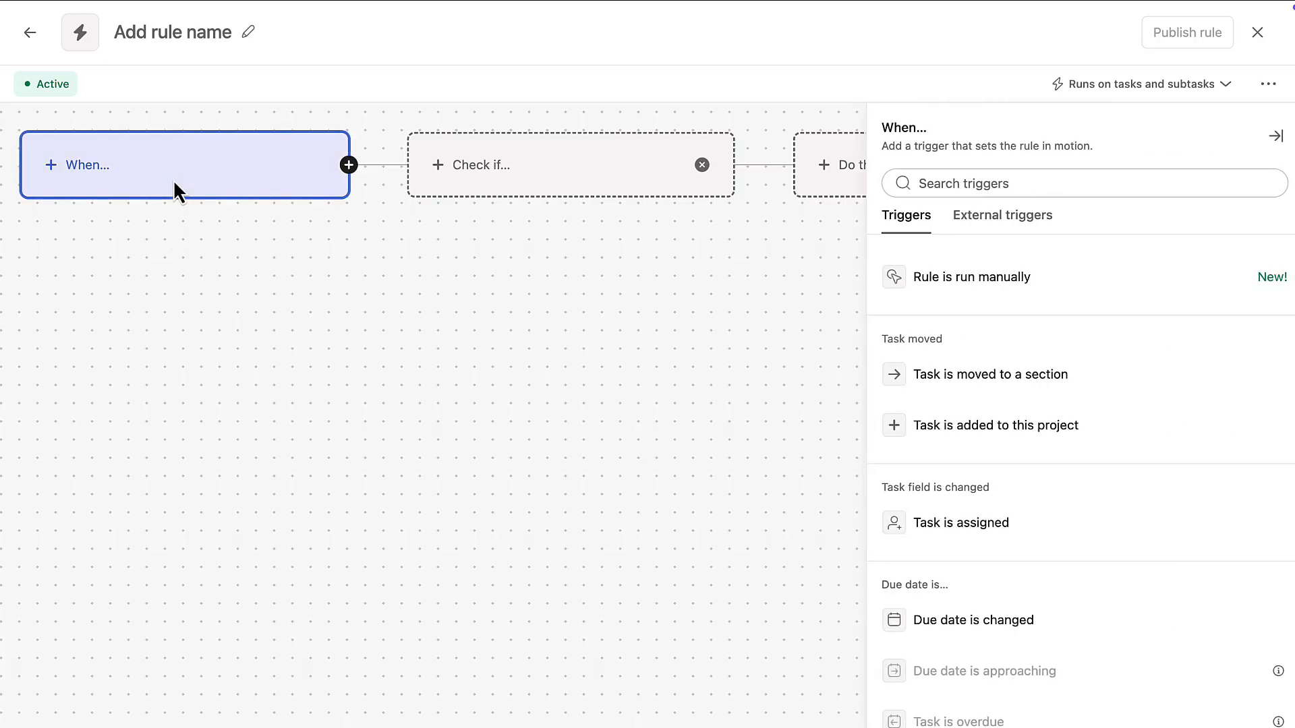
mouse_move(512, 174)
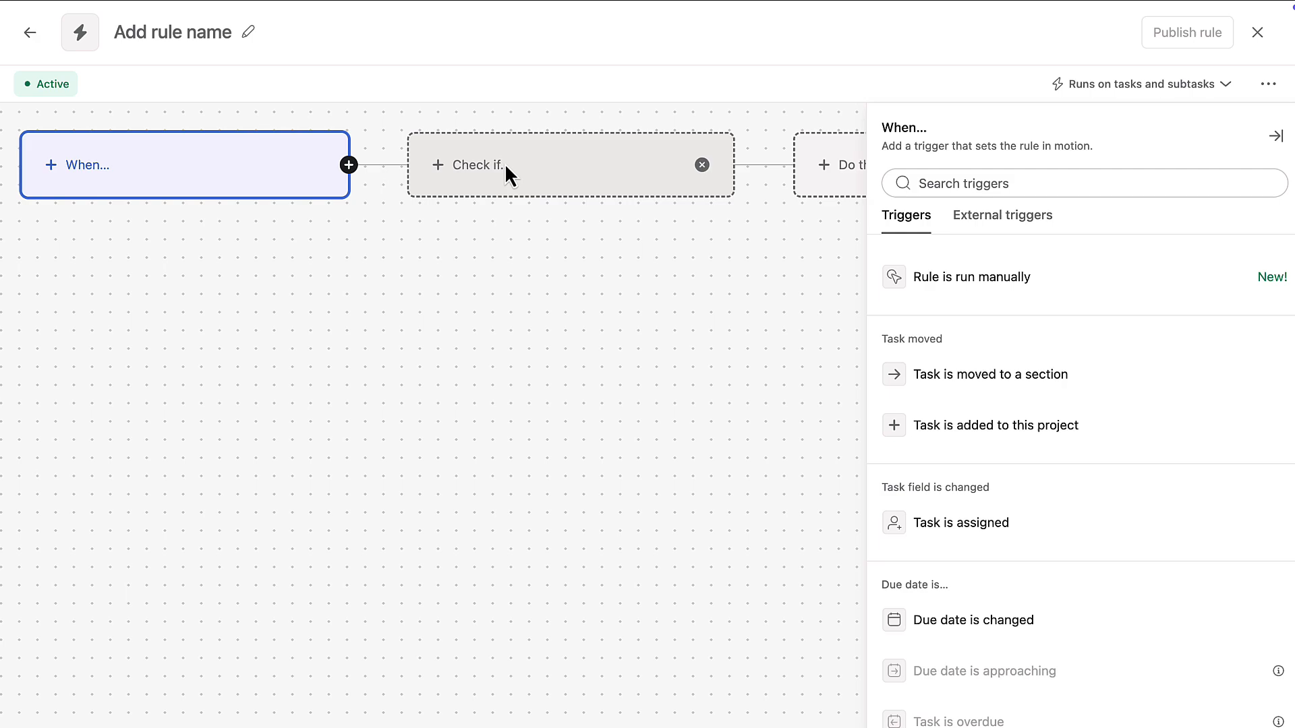
left_click(537, 164)
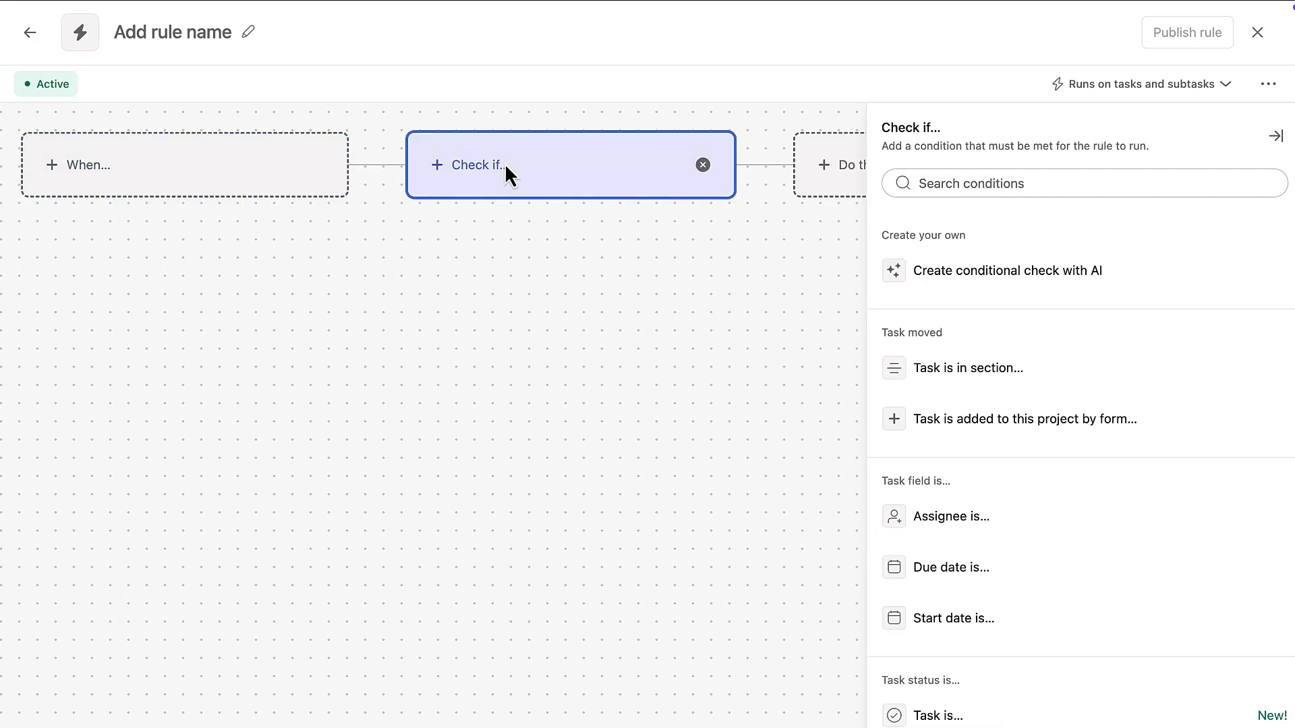
mouse_move(586, 175)
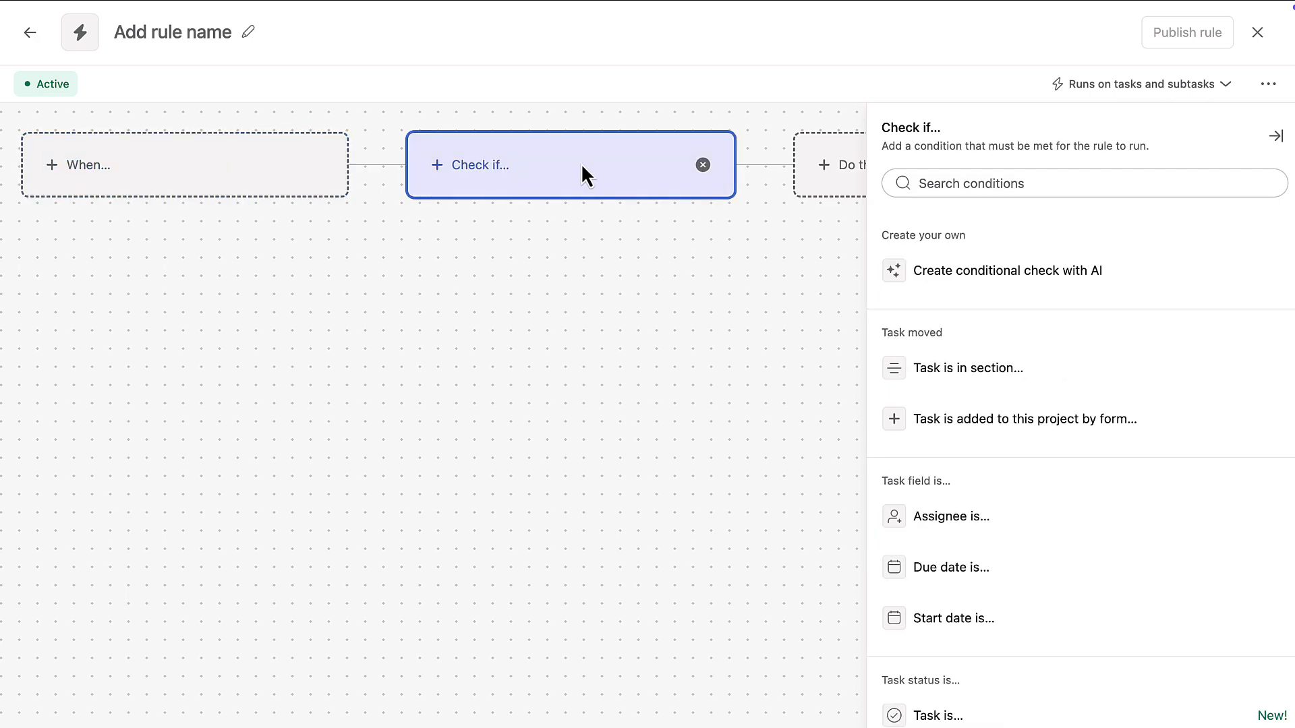
left_click(834, 164)
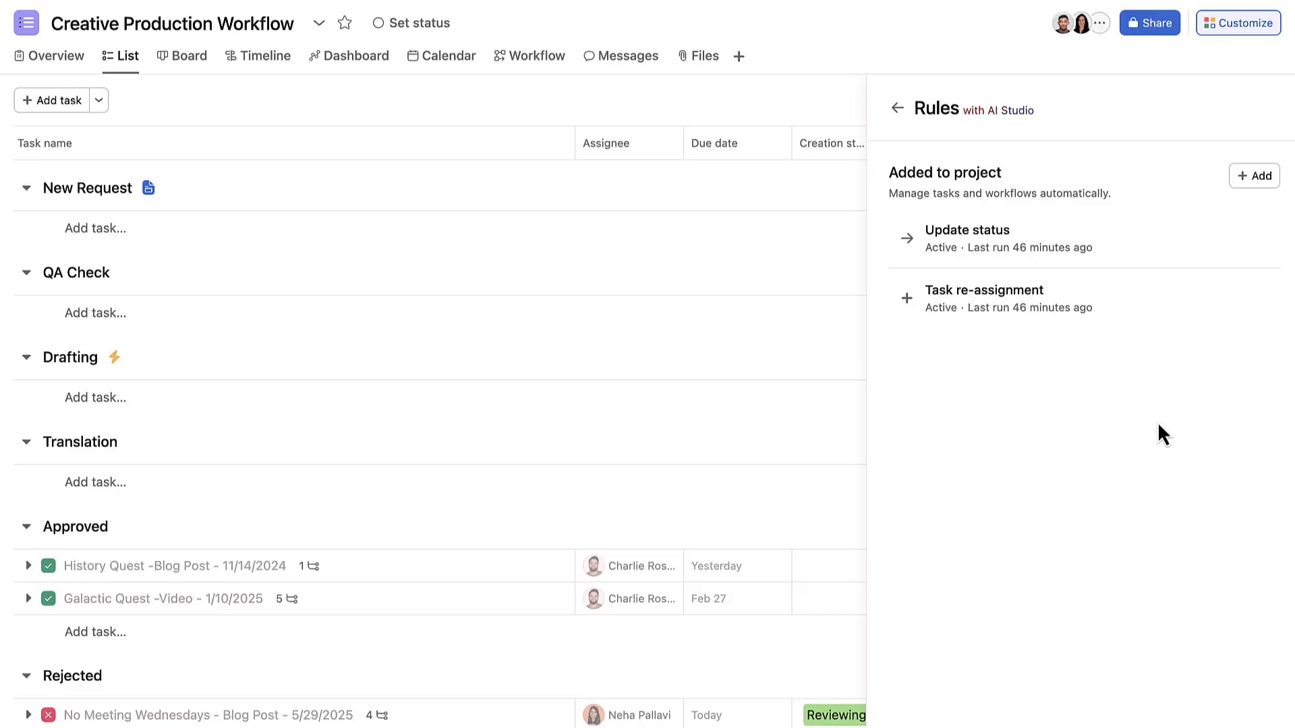
Open the Update status rule (move to Drafting, Creation stage In progress)
left_click(983, 290)
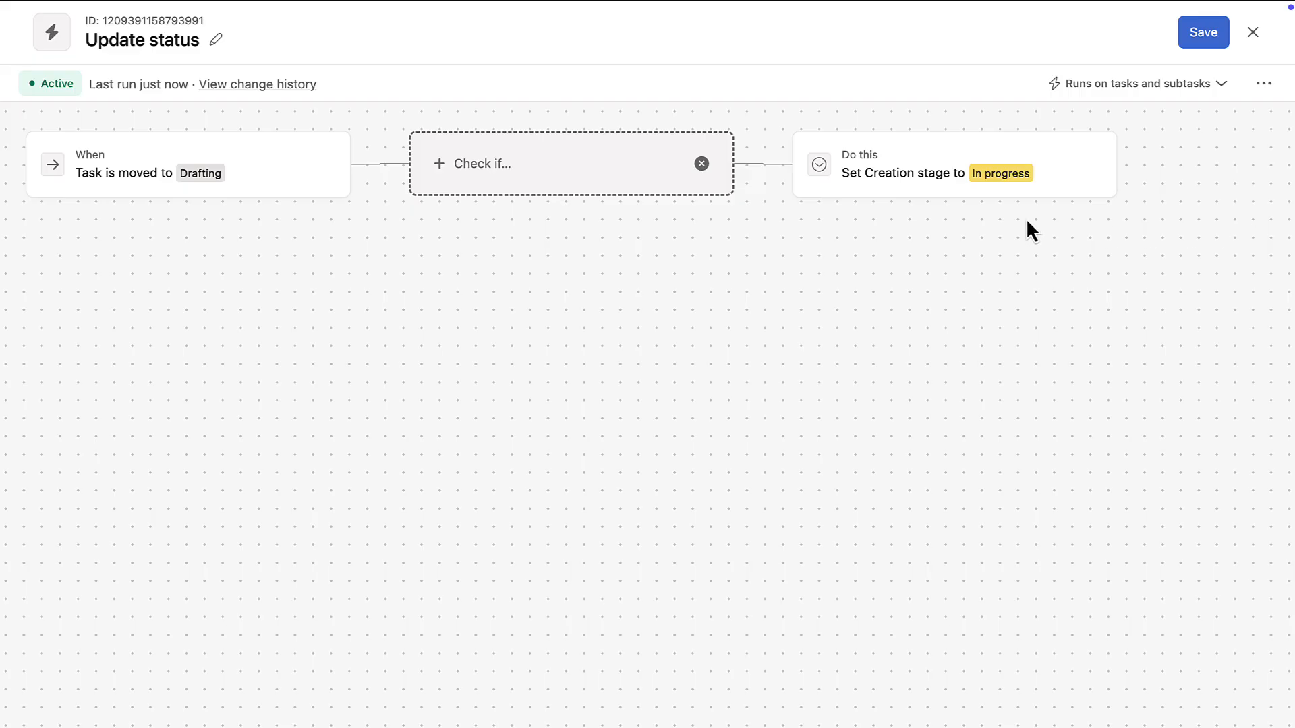
mouse_move(700, 163)
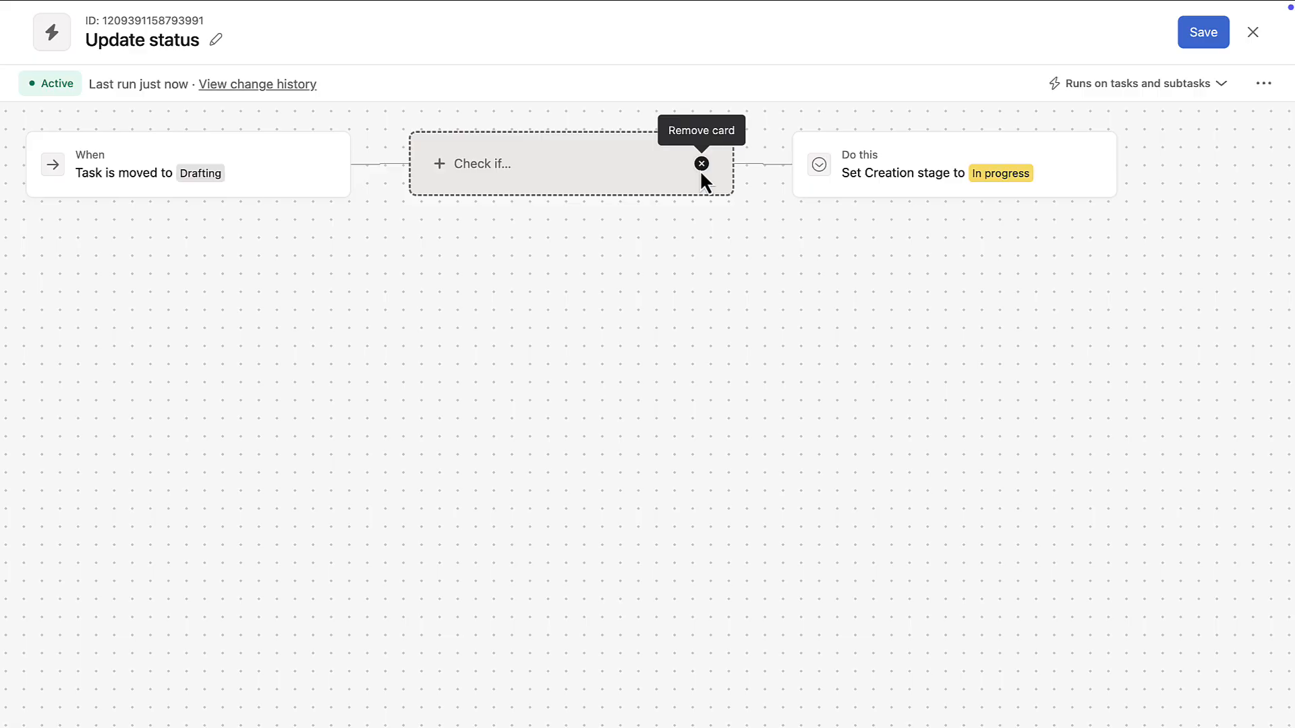
Remove the empty Check if… condition and reopen the Add rule gallery
left_click(700, 162)
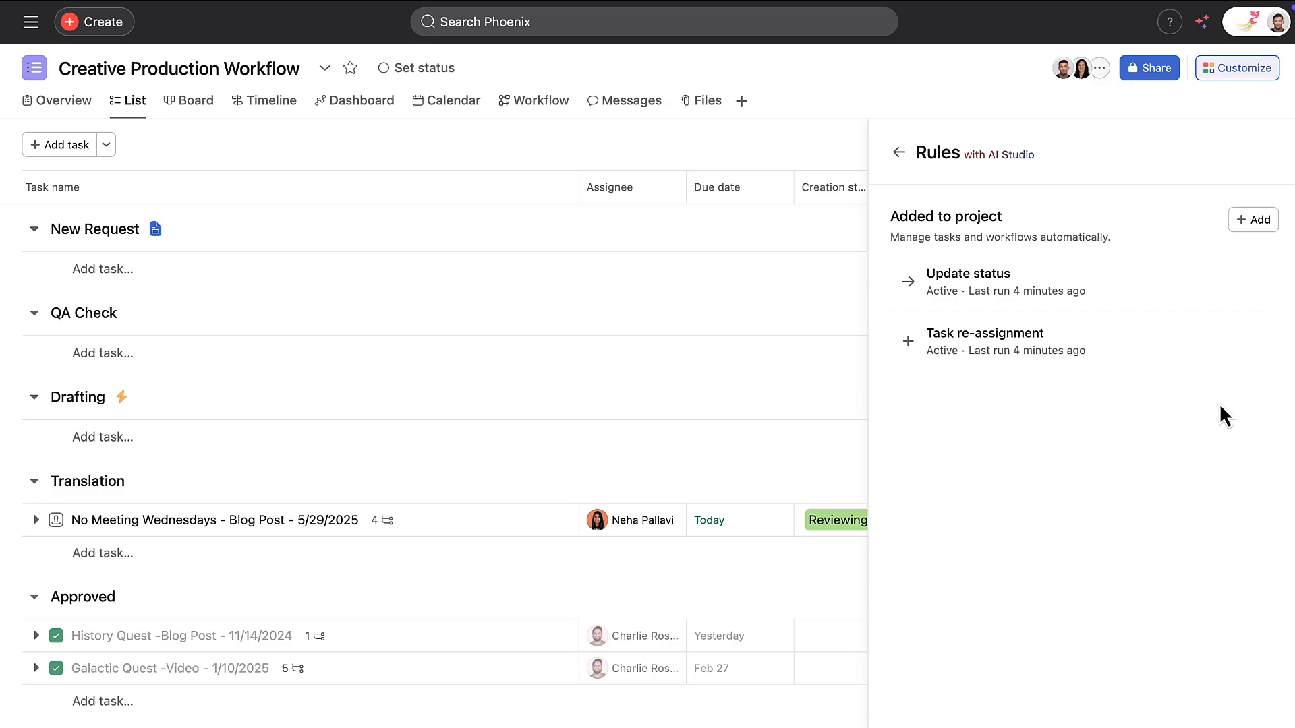
left_click(1252, 219)
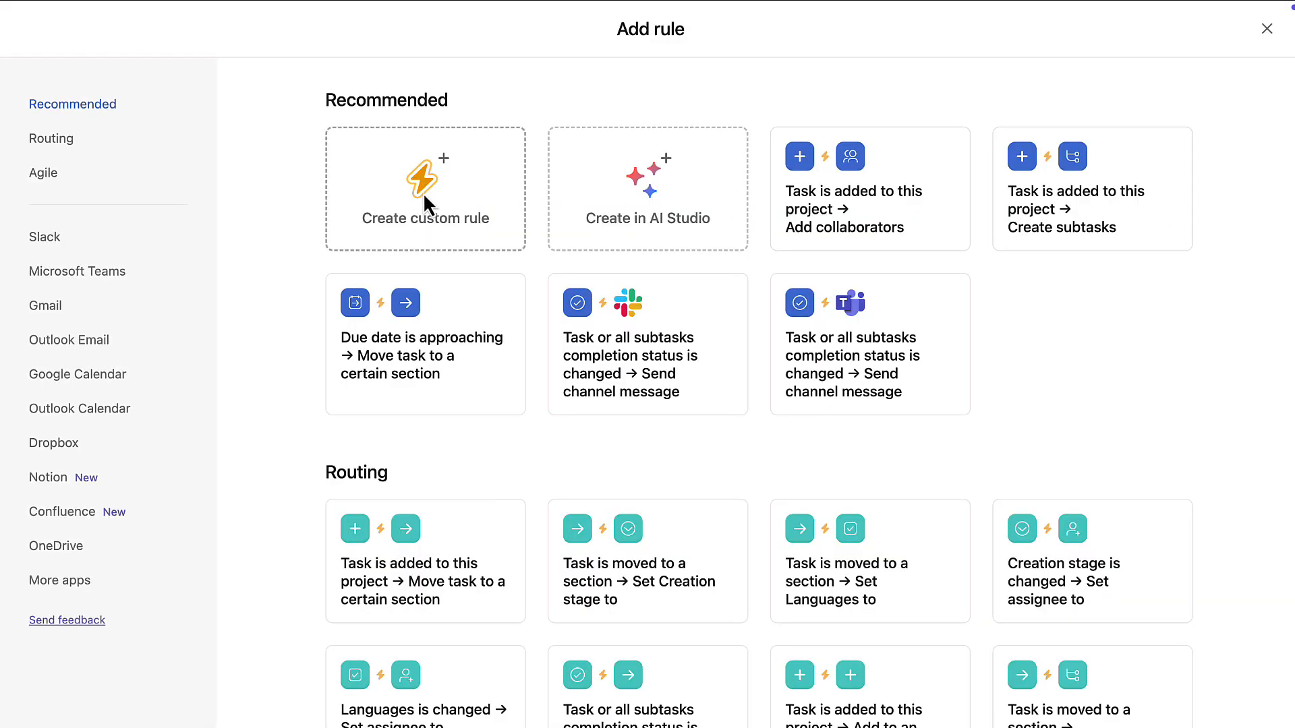
Create a custom rule triggered 1 day before the due date, without a condition
left_click(425, 188)
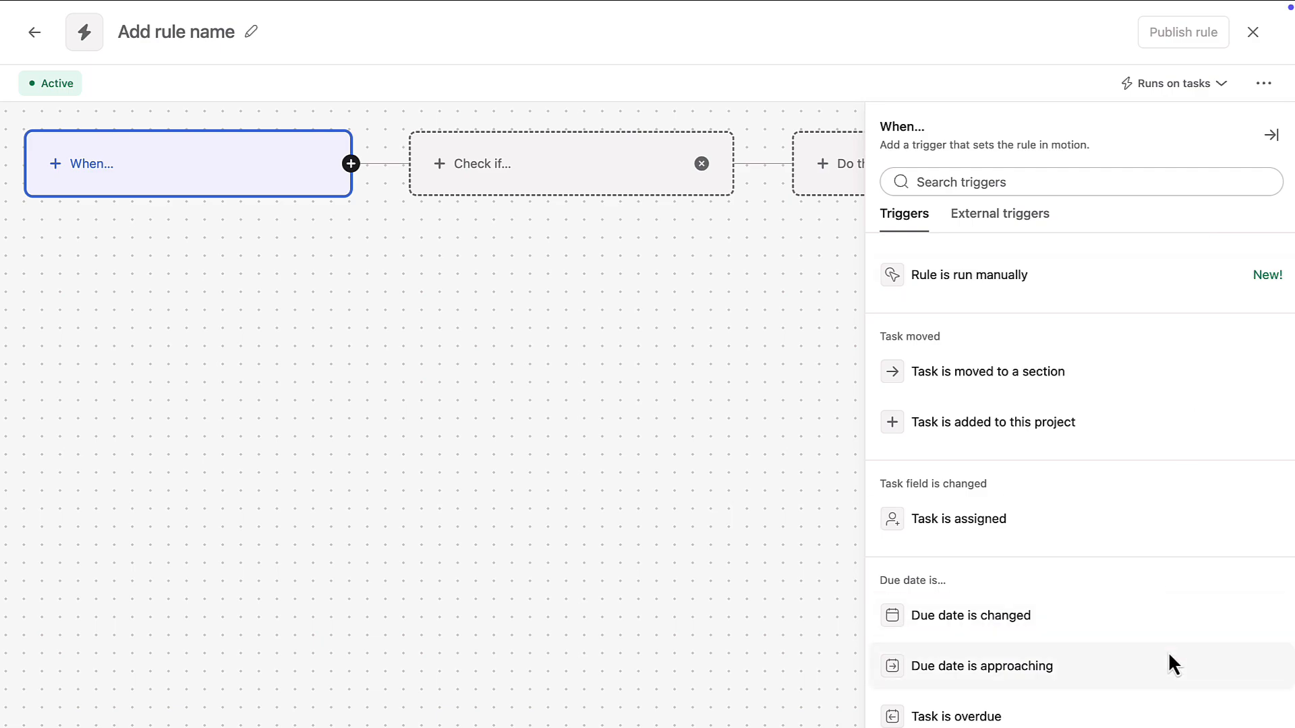
left_click(983, 666)
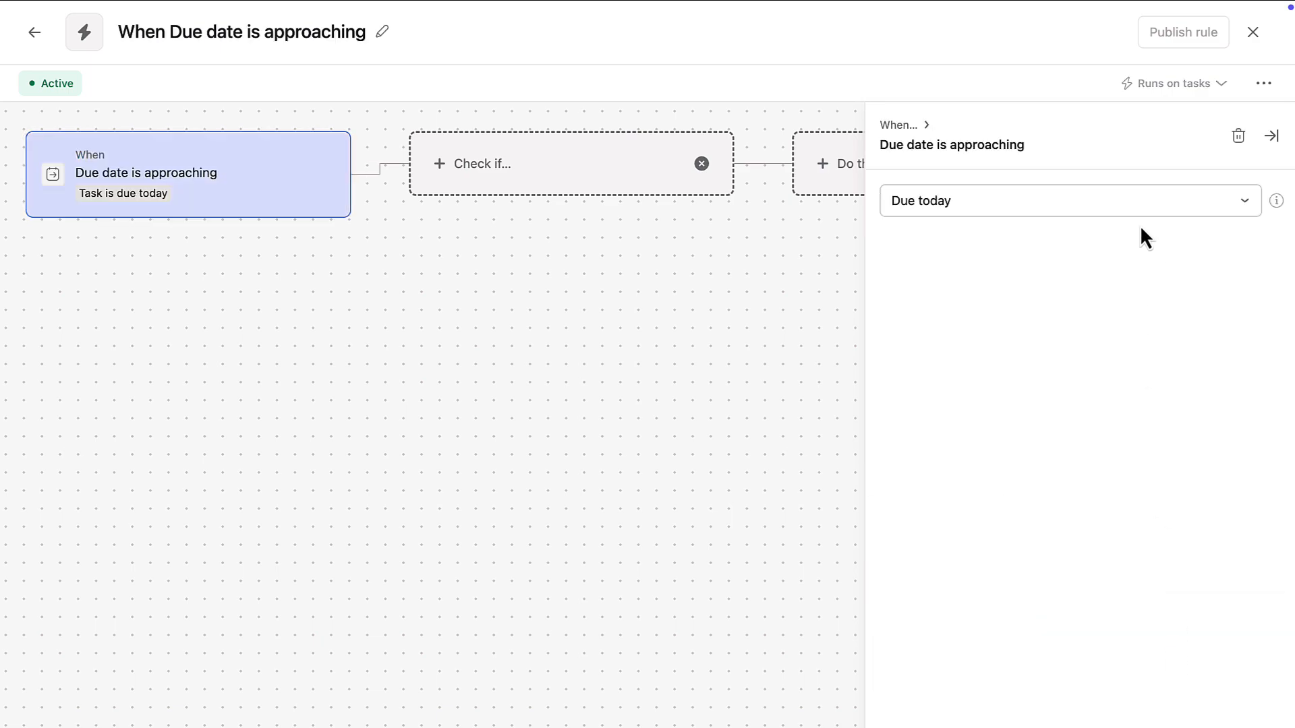
left_click(1066, 201)
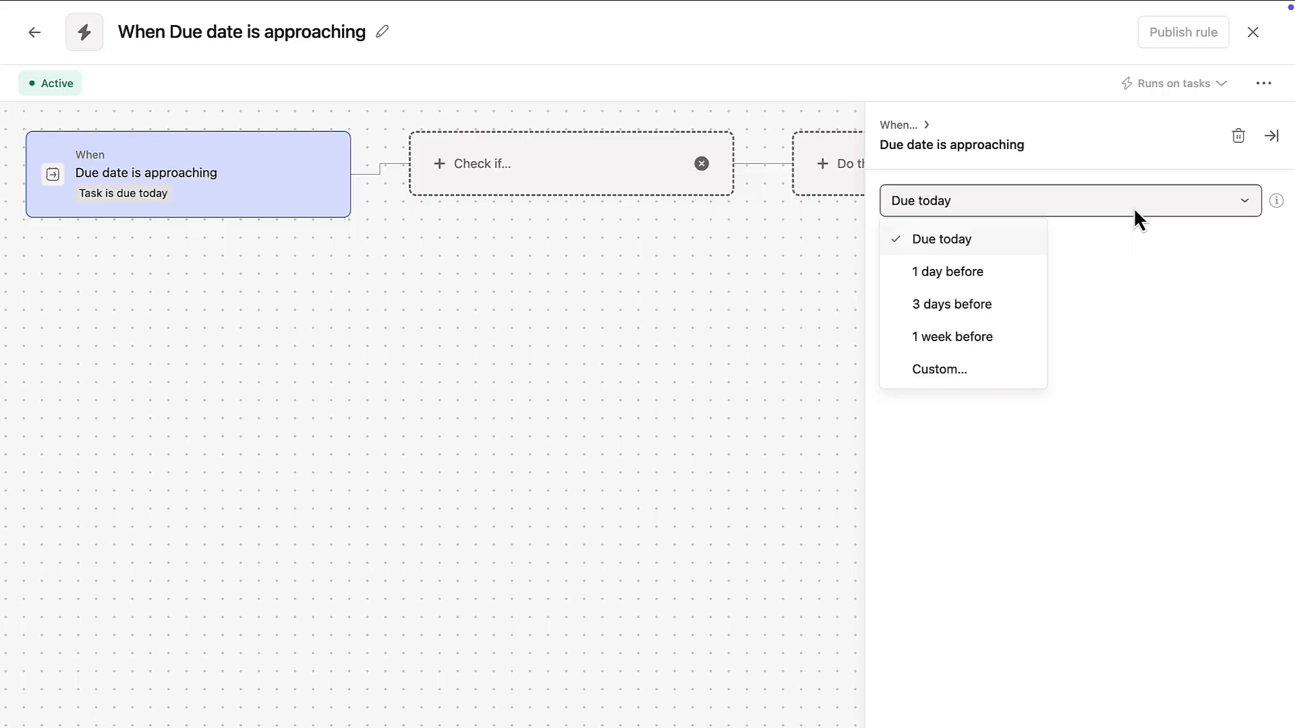
left_click(947, 271)
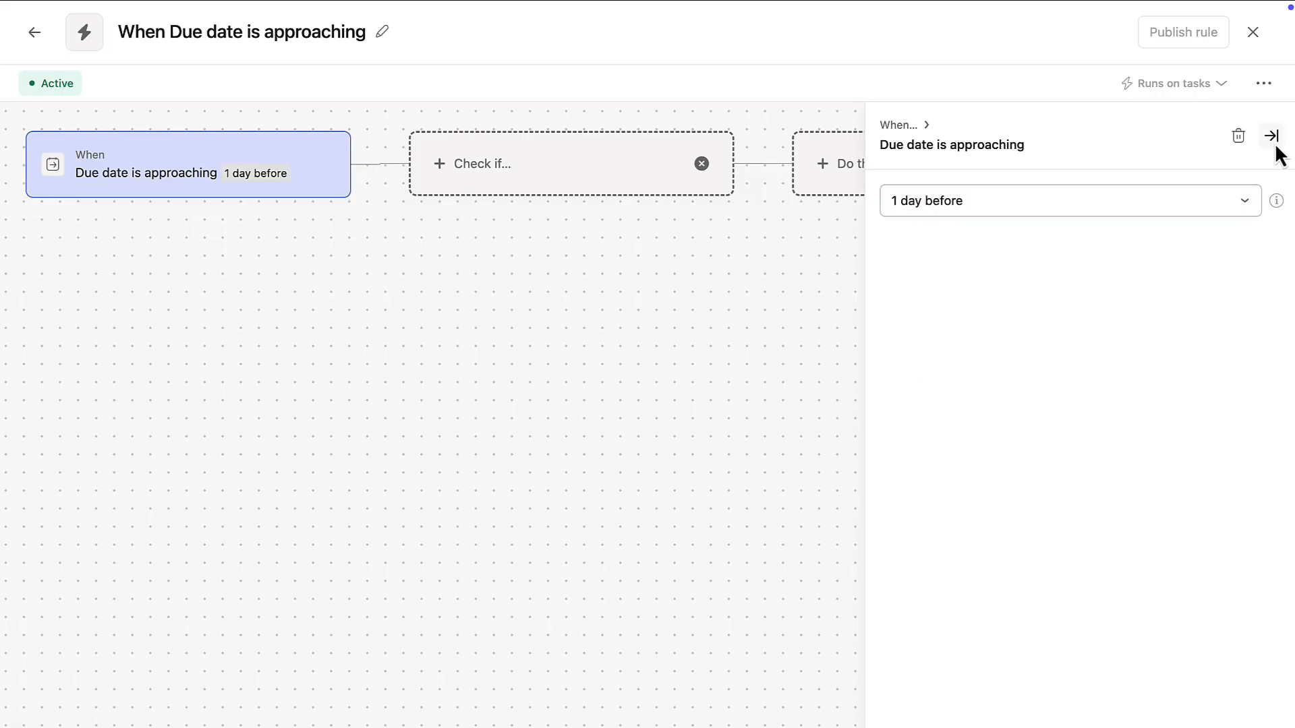
left_click(1272, 136)
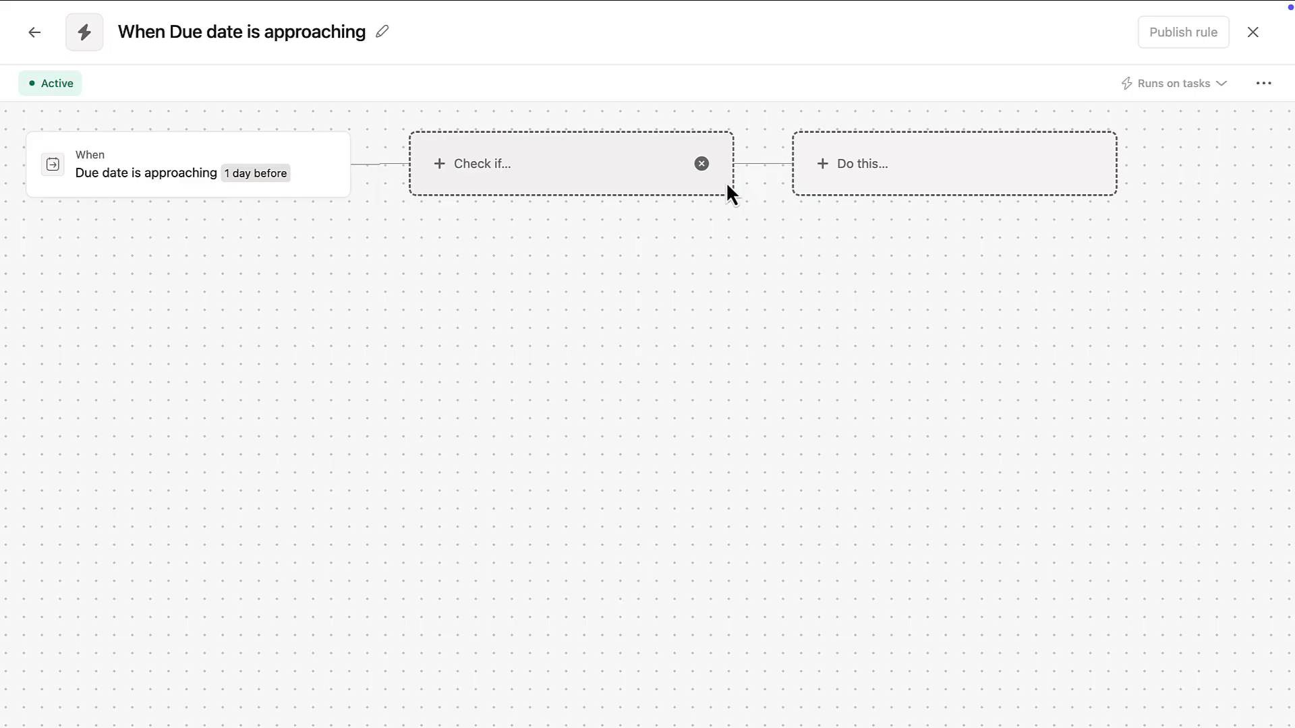
left_click(700, 163)
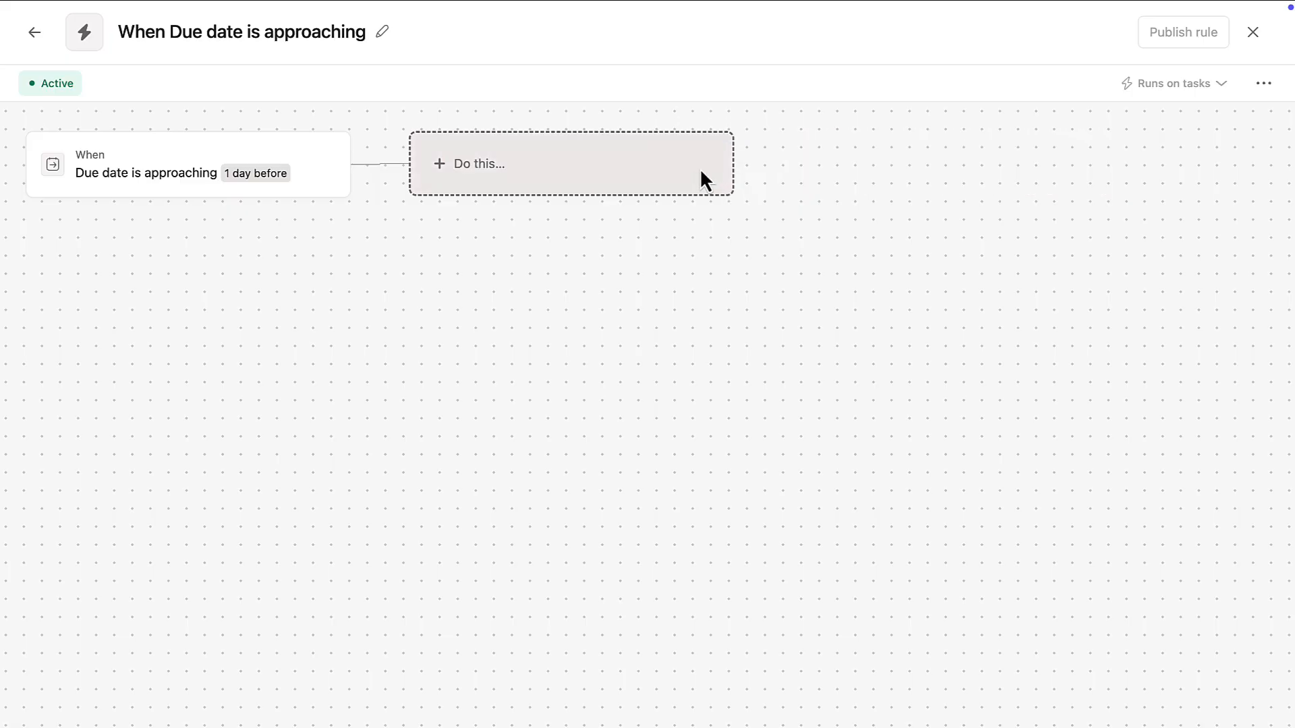
Add an Add comment action to the rule, entering 'Due date reminder'
left_click(570, 162)
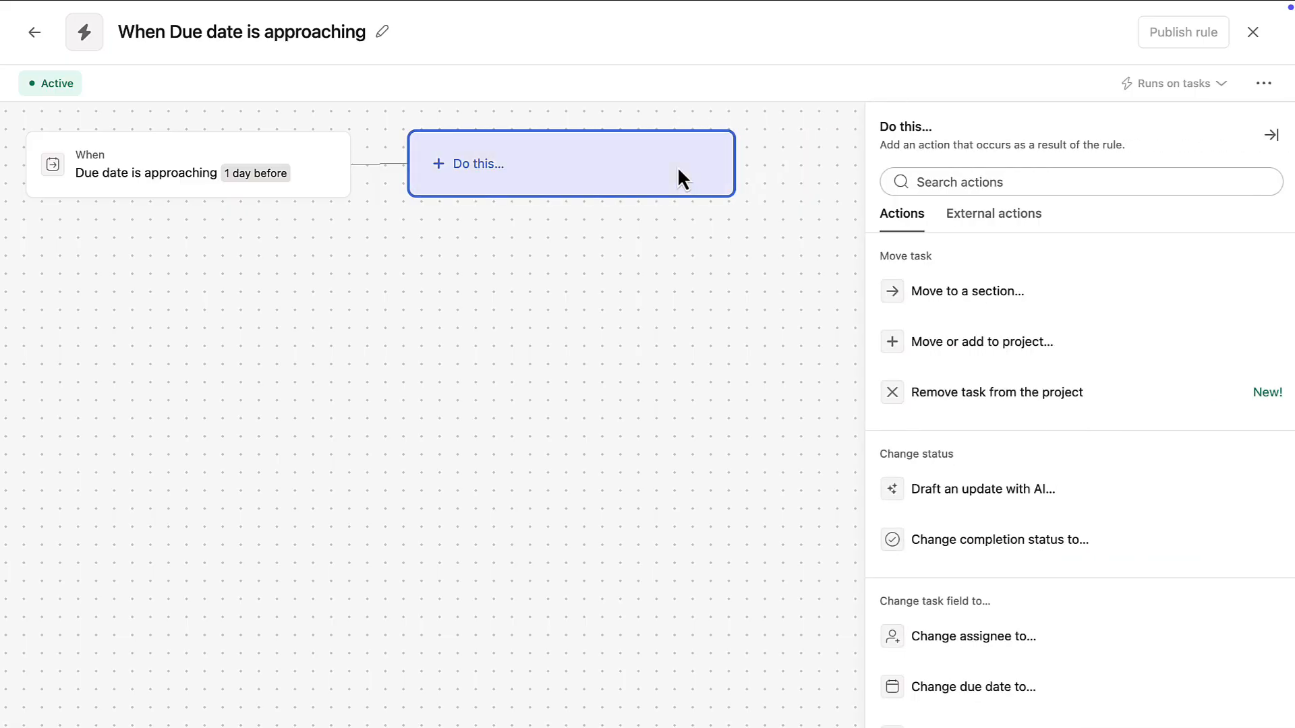
scroll("down", 3)
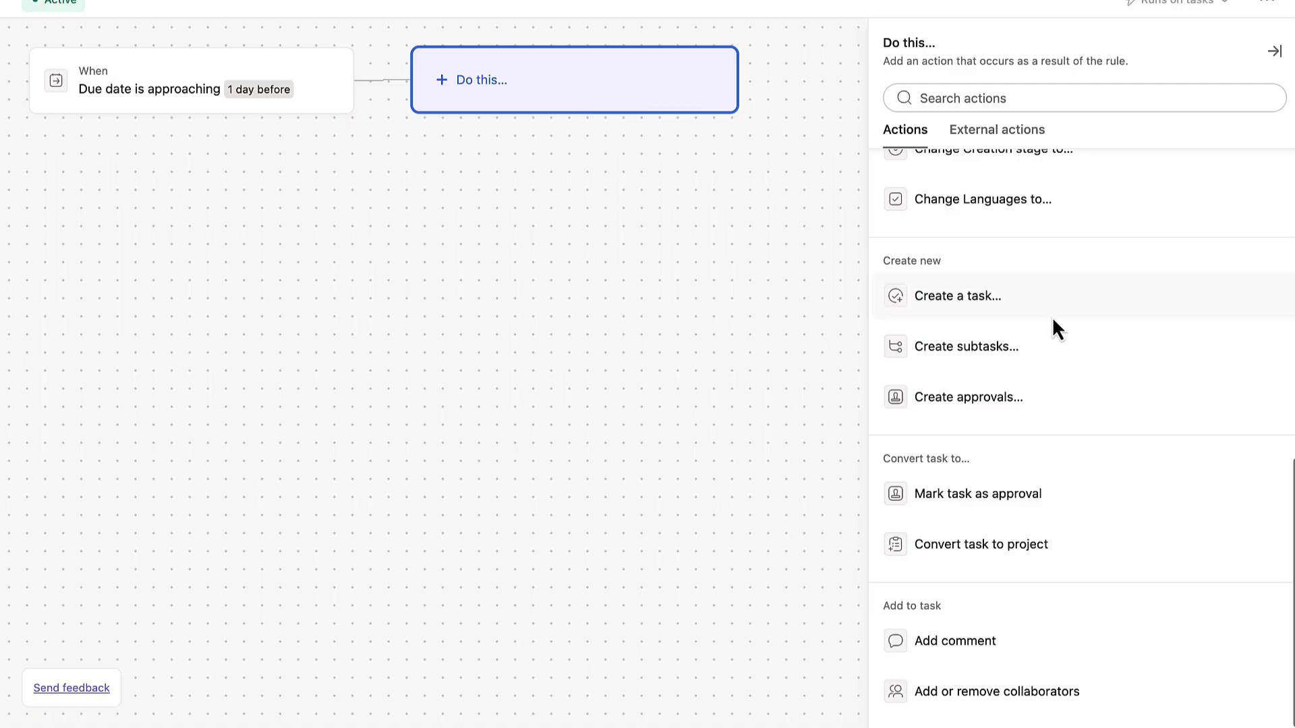
left_click(955, 641)
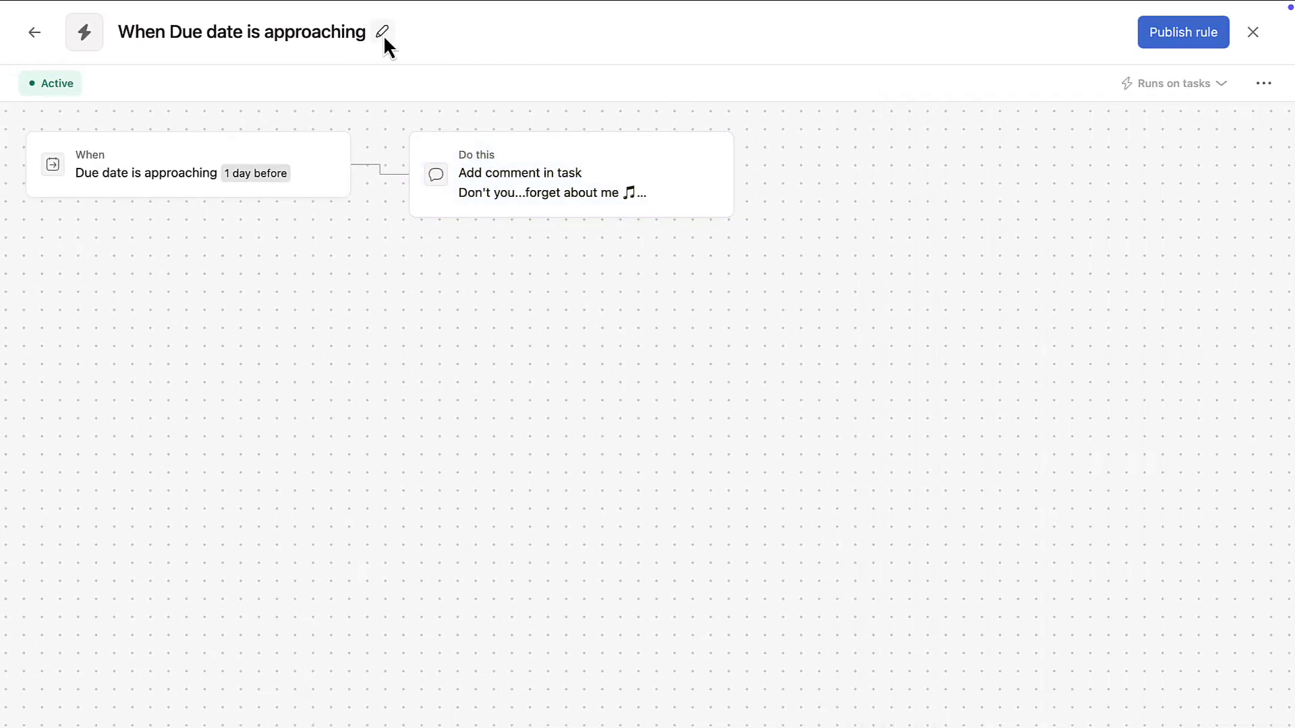
type("Due date reminder")
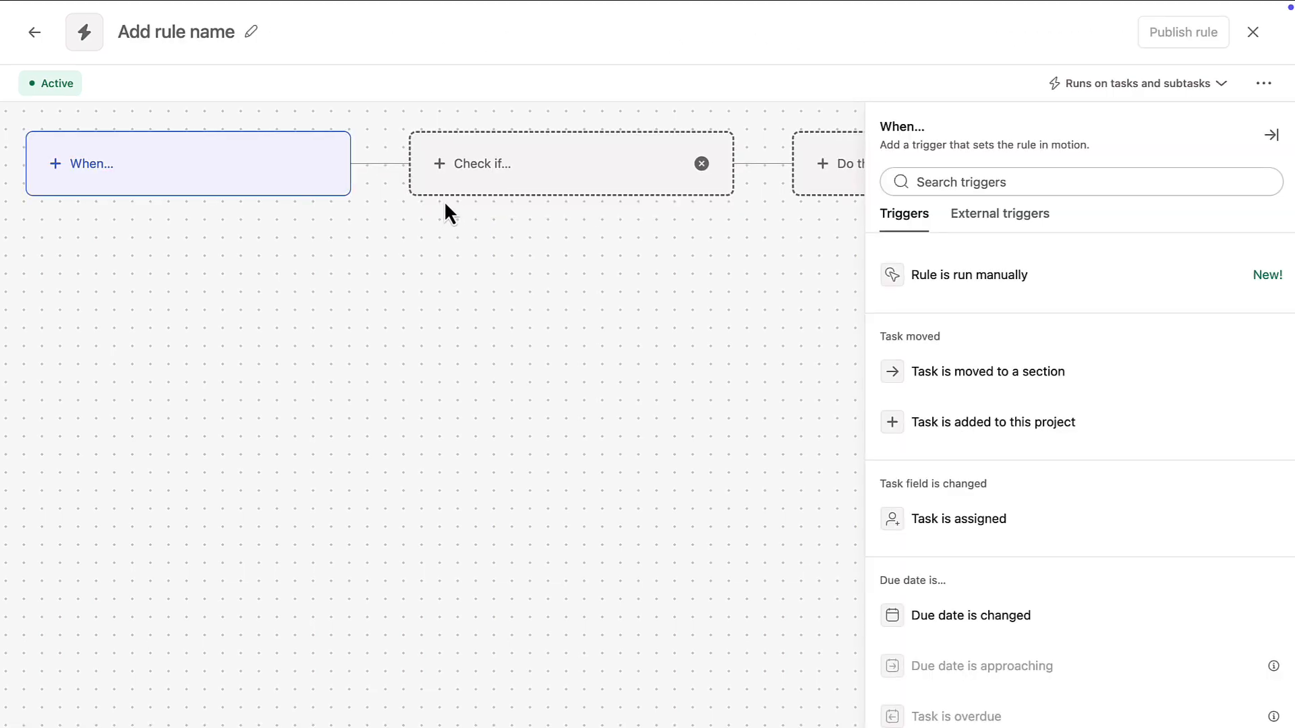
Trigger on Approval status changed and move tasks to the Approved section
scroll("down", 3)
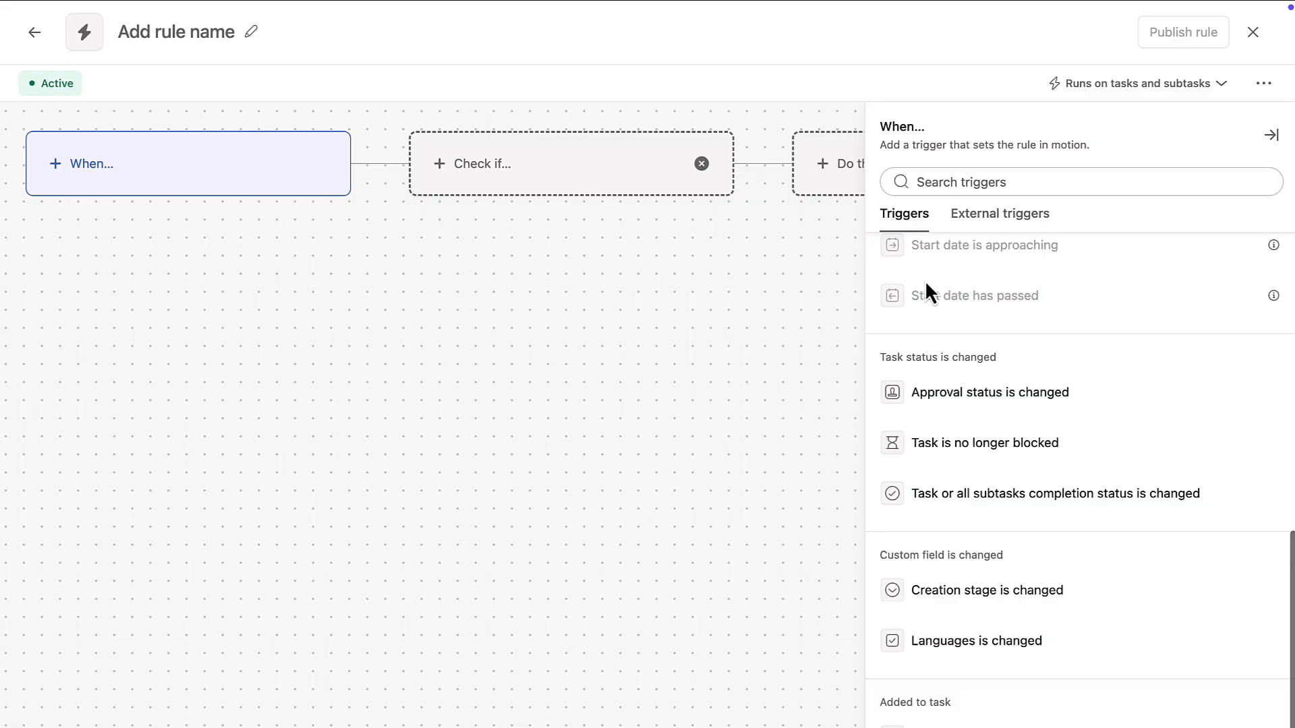
left_click(989, 391)
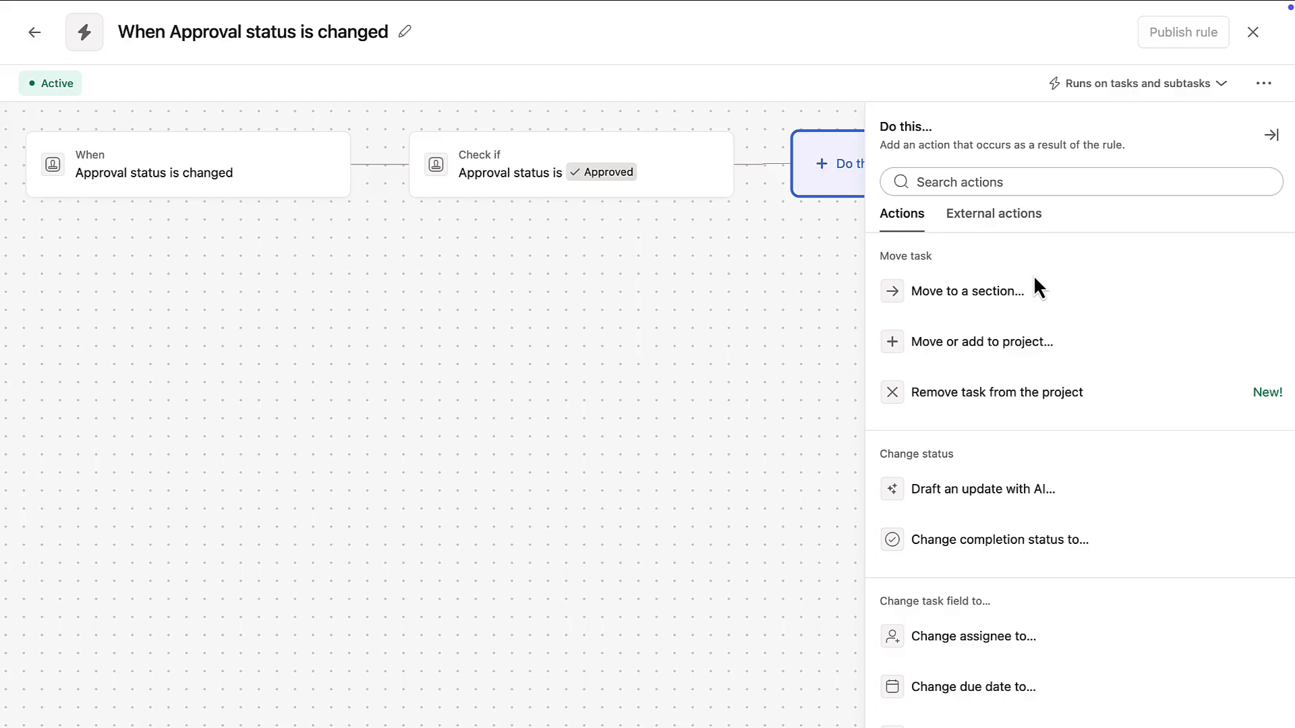
left_click(968, 291)
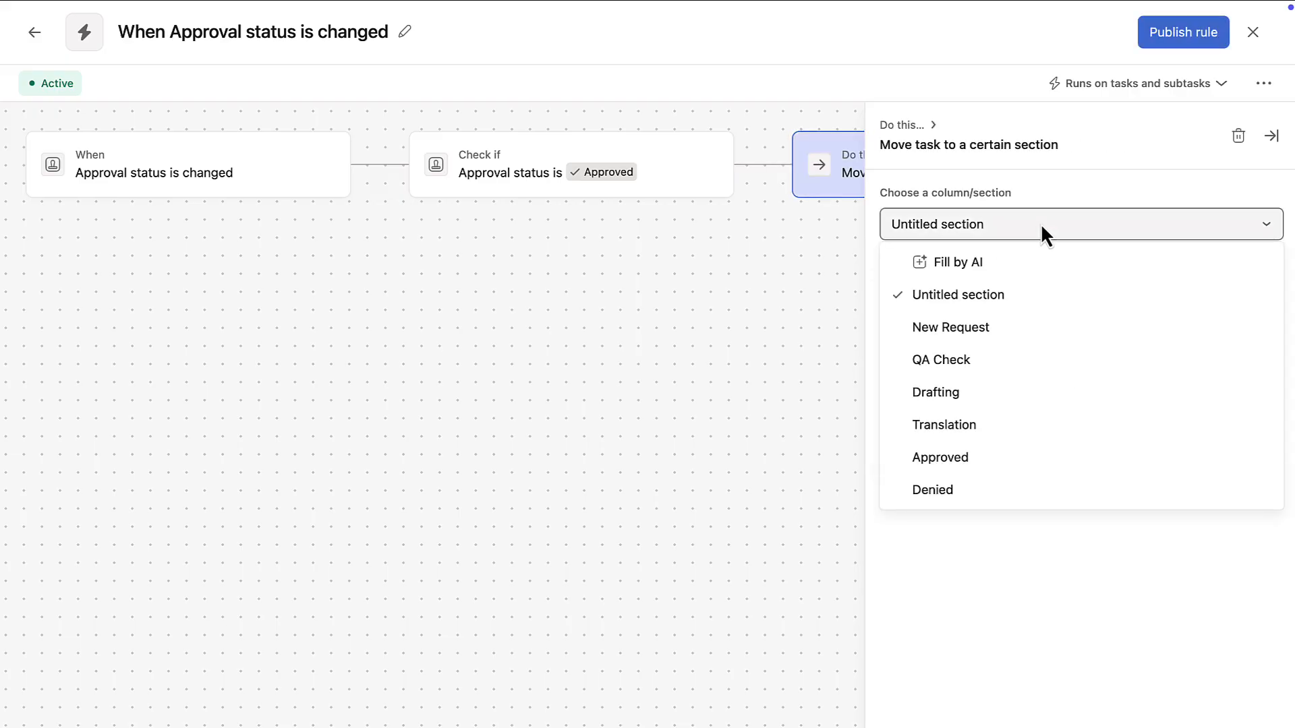
left_click(940, 458)
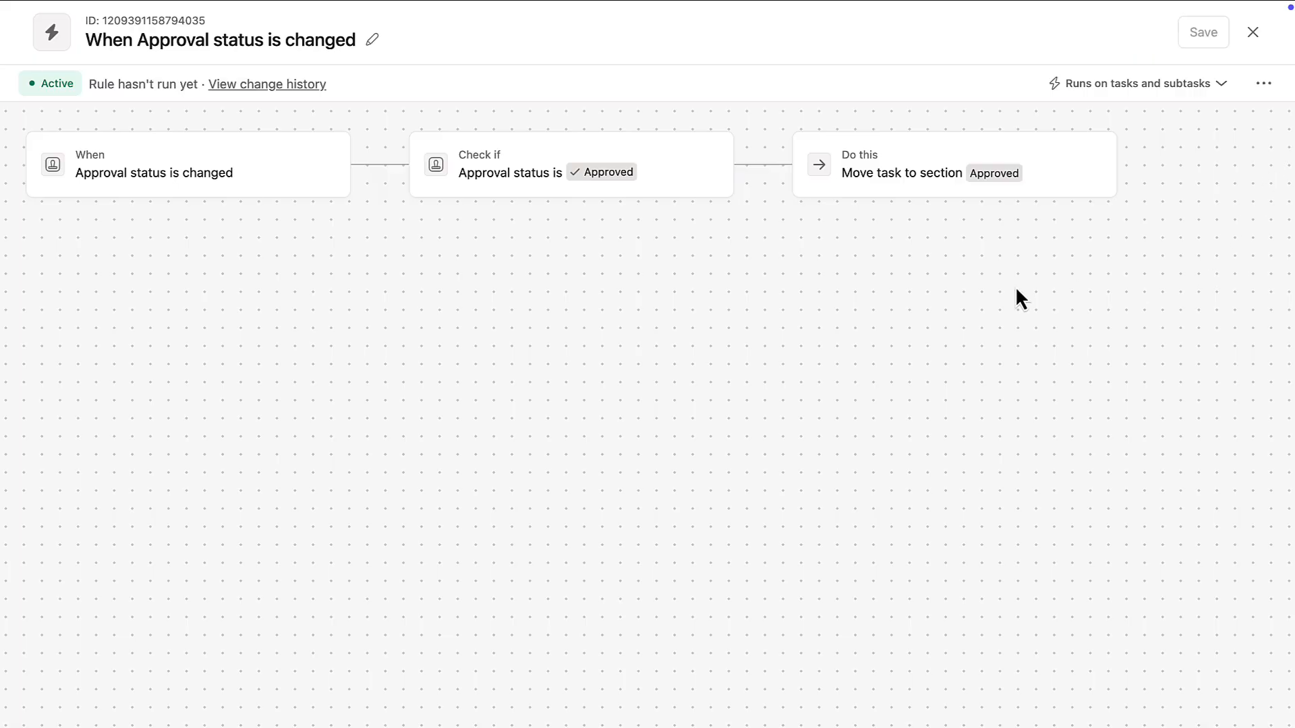
Add an Otherwise if branch for Rejected status that moves tasks to Rejected
left_click(350, 164)
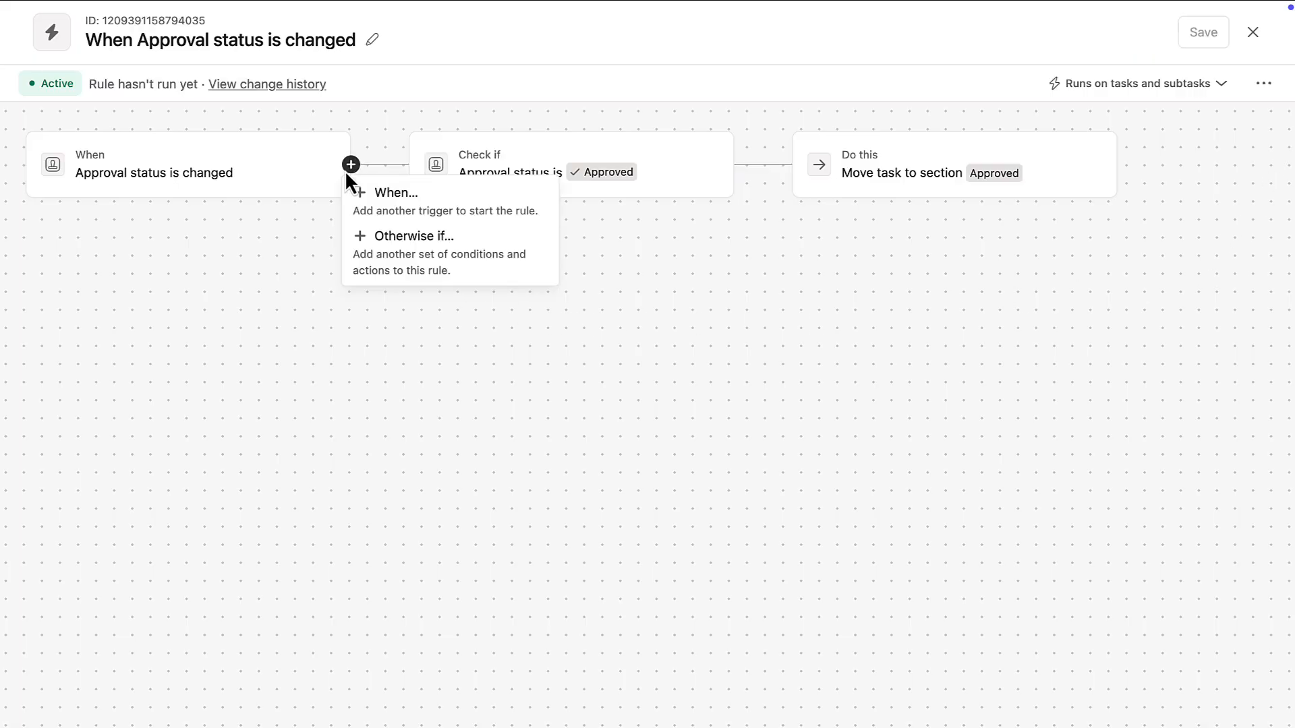
left_click(413, 235)
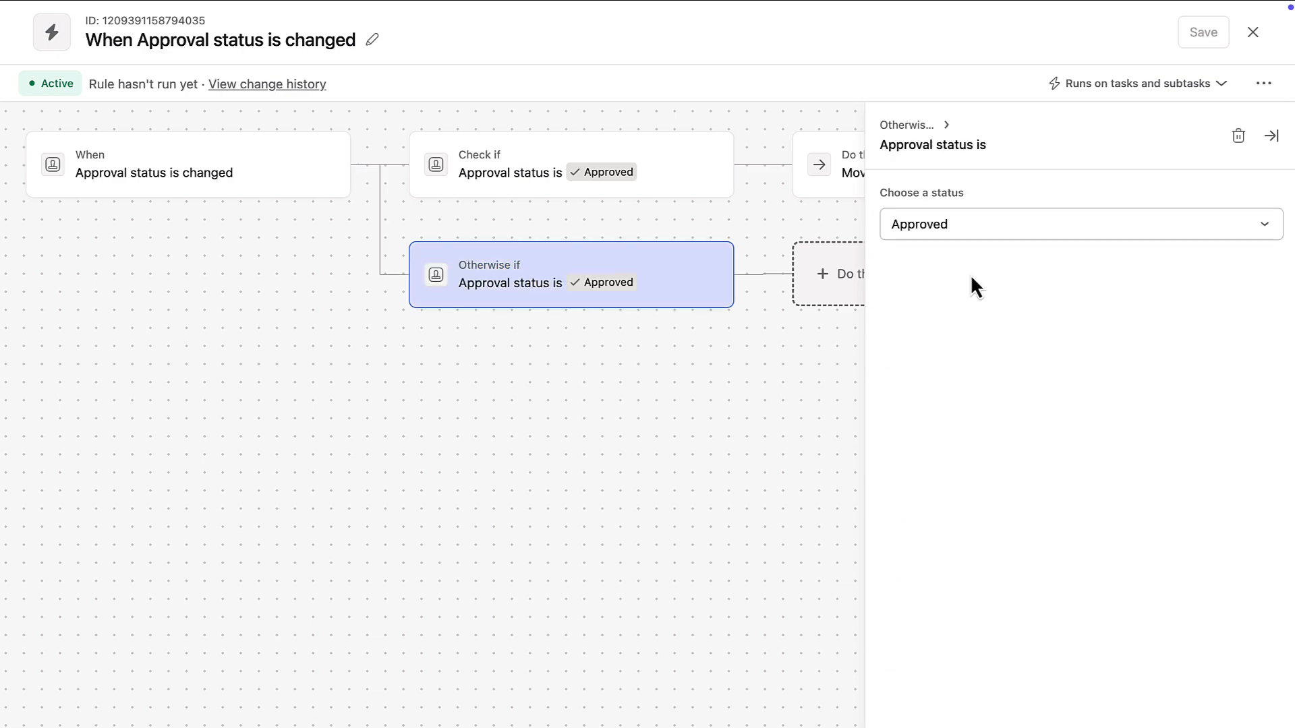
left_click(1079, 224)
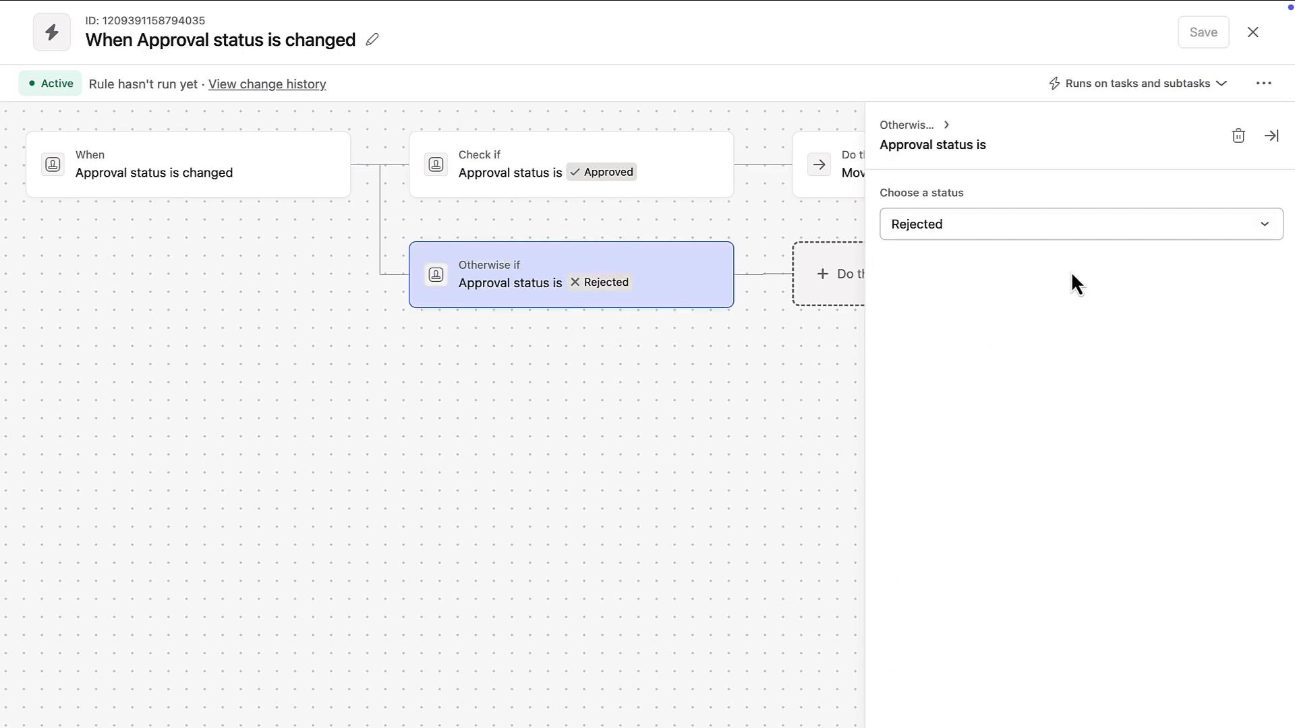
left_click(1270, 136)
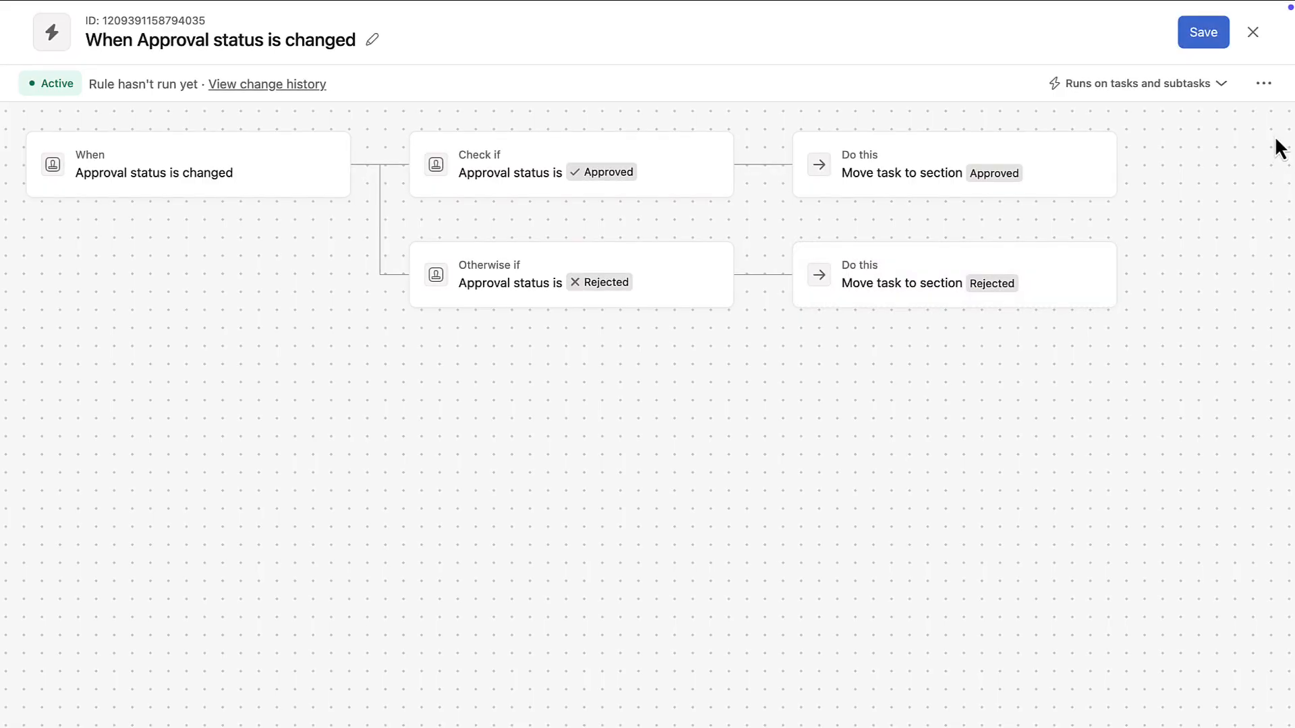
Add a comment action to the Rejected branch, activate the rule for tasks, and close
left_click(1117, 275)
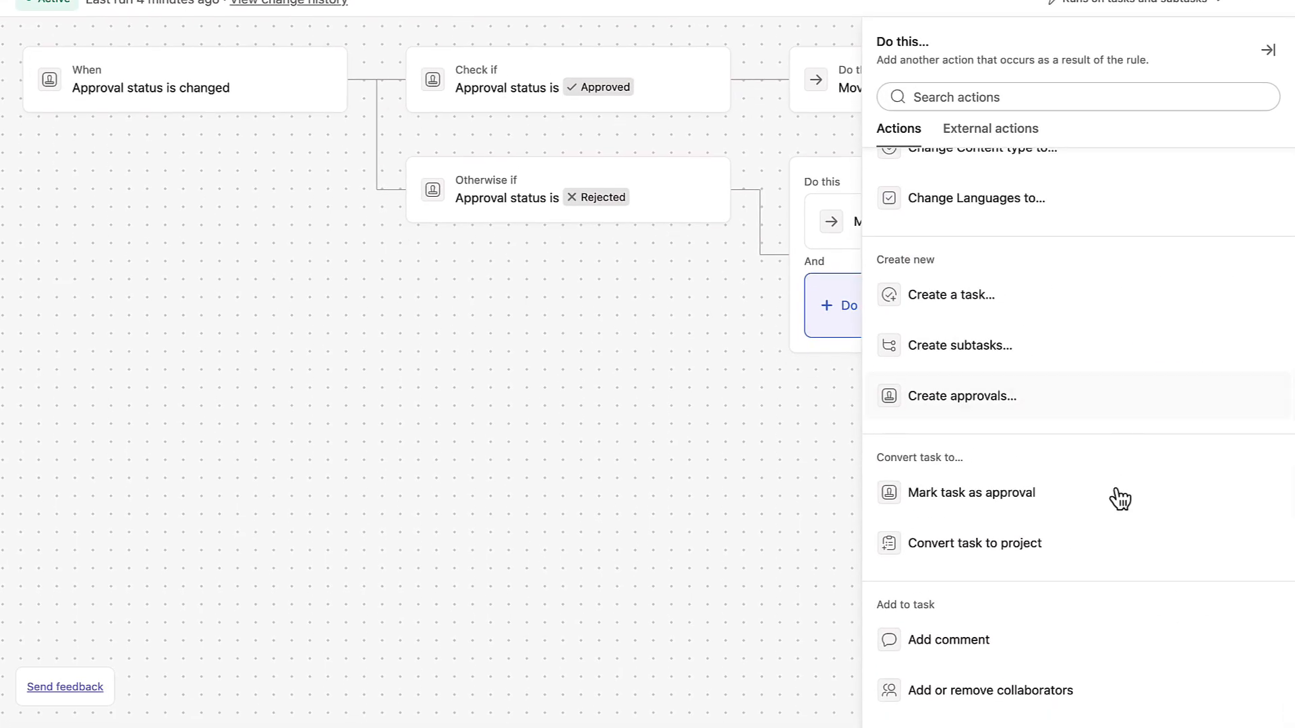
left_click(949, 639)
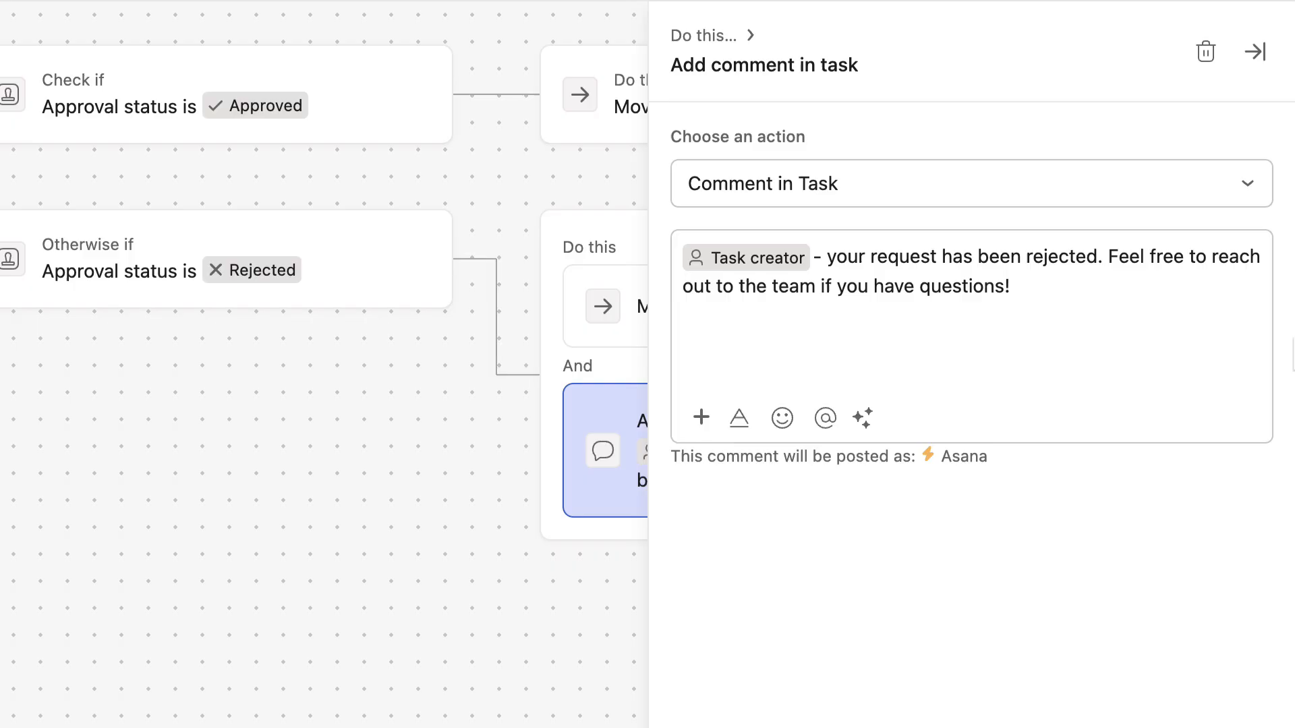
left_click(1254, 51)
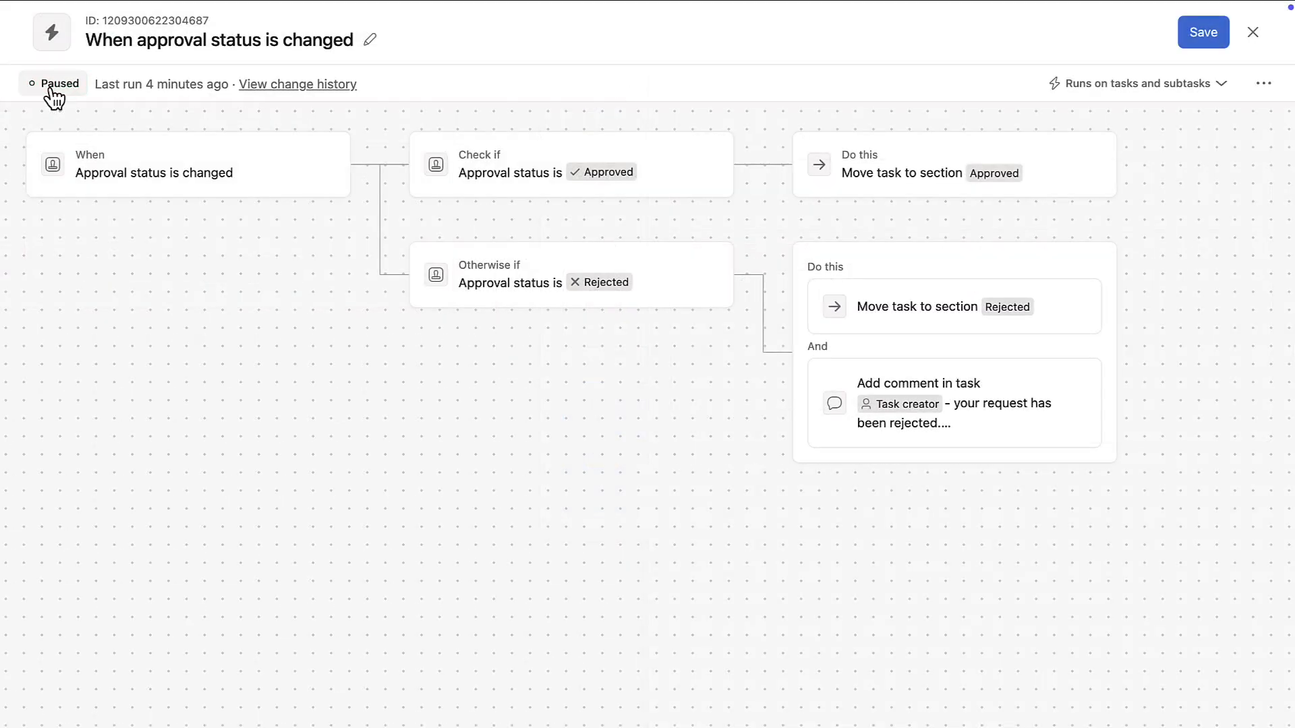
left_click(52, 84)
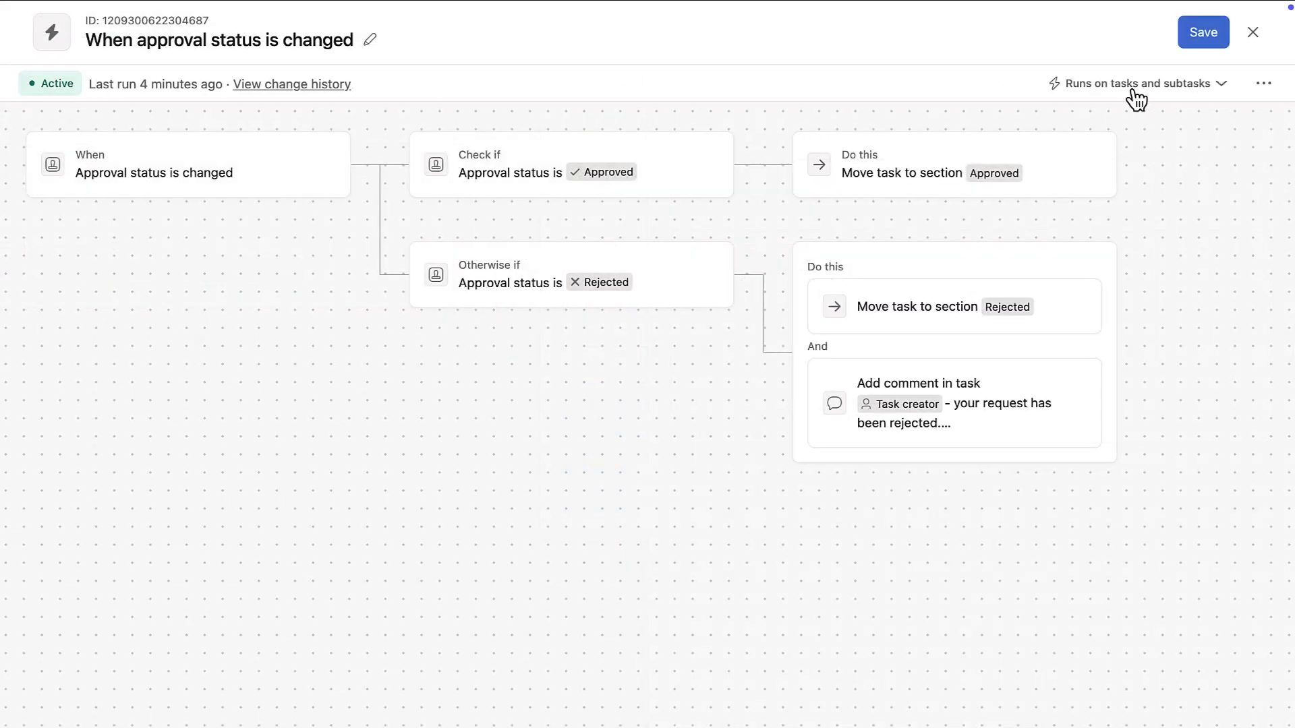
left_click(1140, 82)
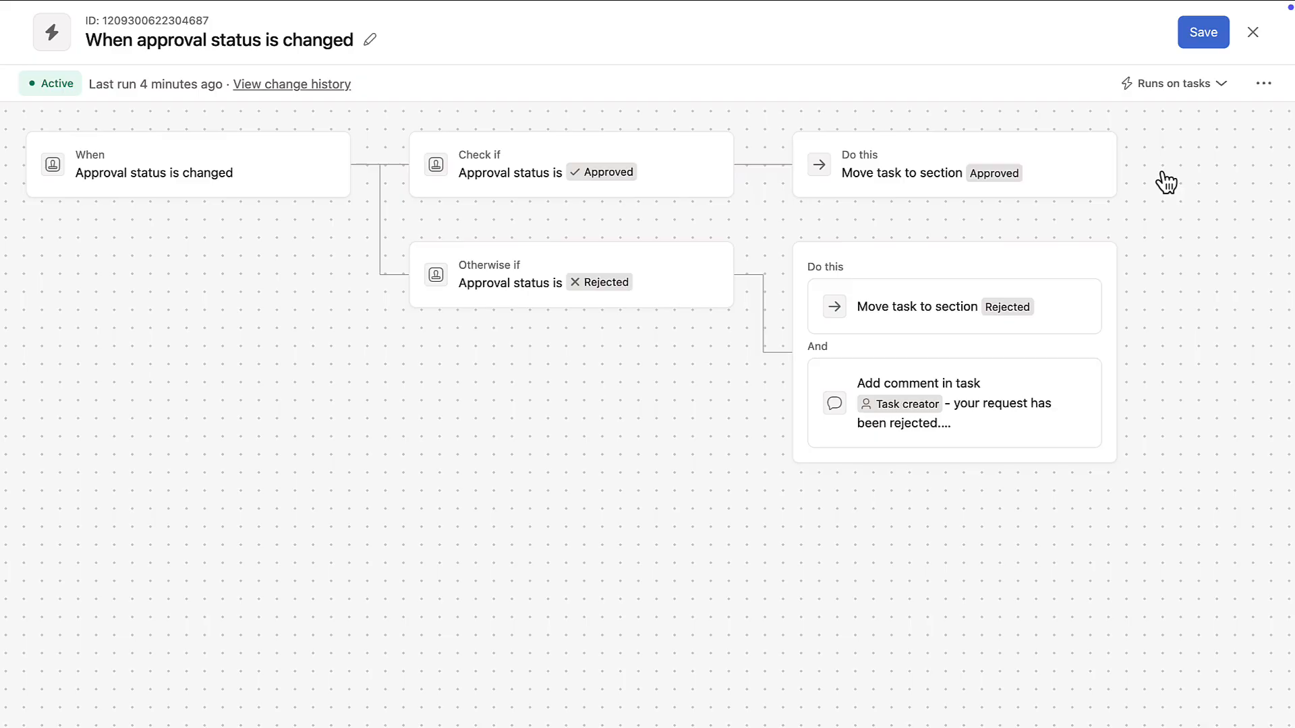
left_click(1253, 32)
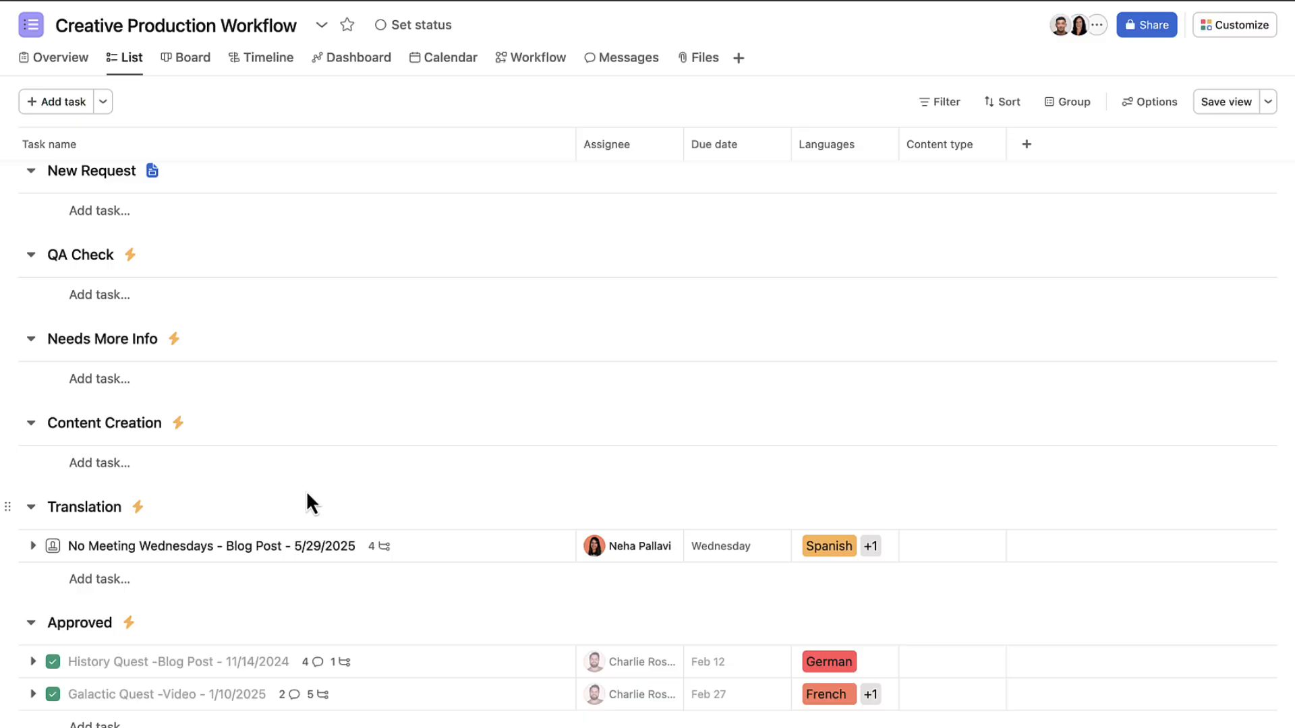
left_click(54, 546)
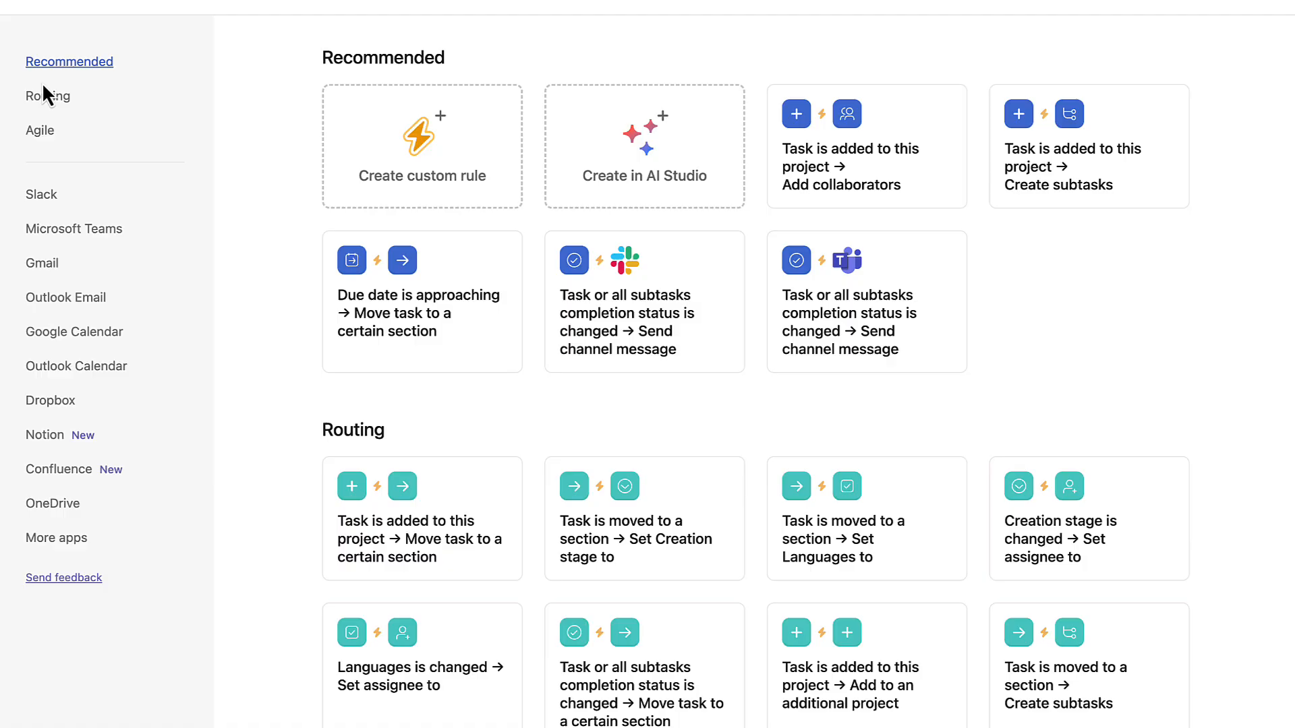
Browse the Slack rule templates, then the Gmail templates
left_click(48, 95)
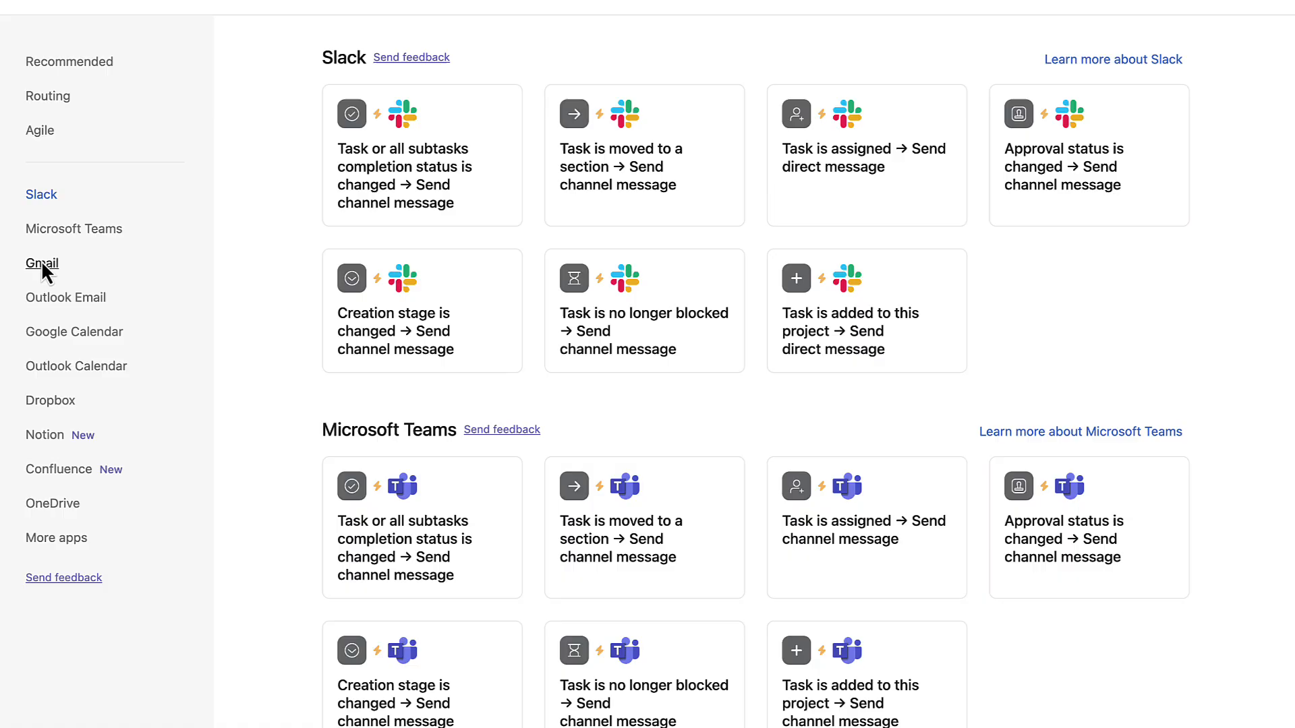
left_click(41, 262)
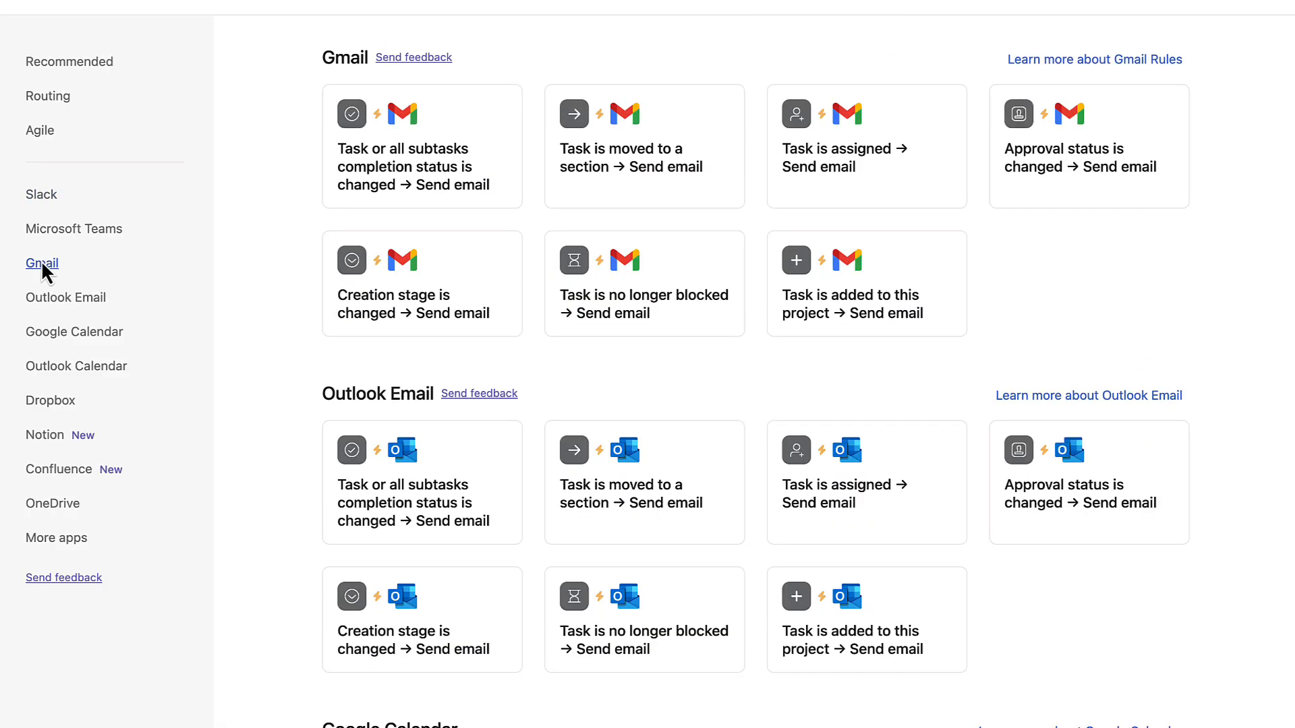